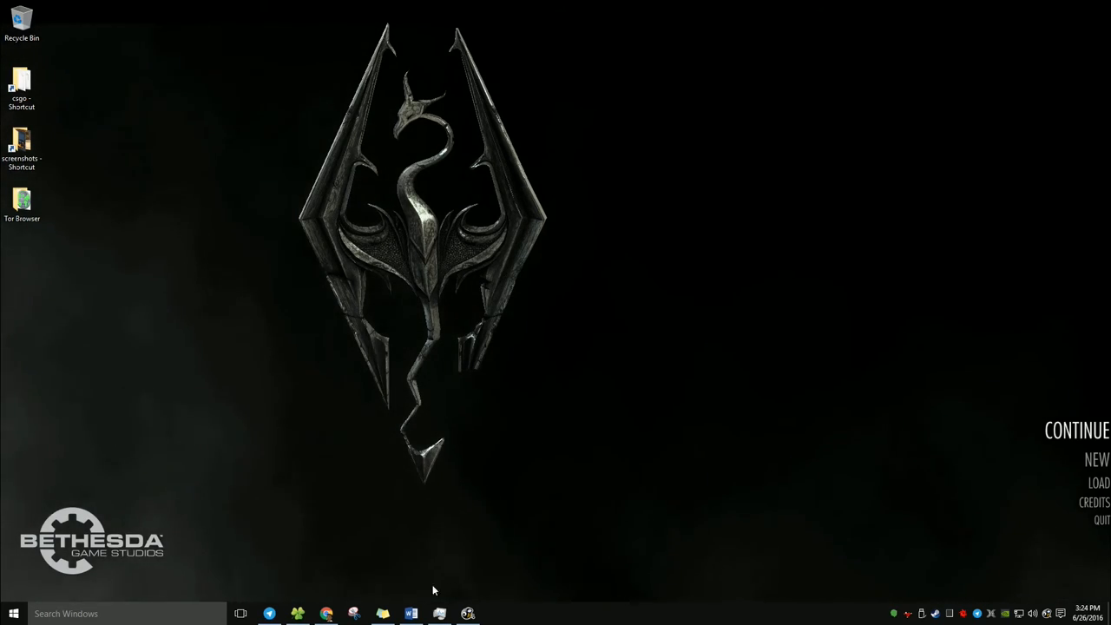
# Step: Bring up the Word document listing tools for recording, converting and using GIF wallpapers
pyautogui.click(410, 613)
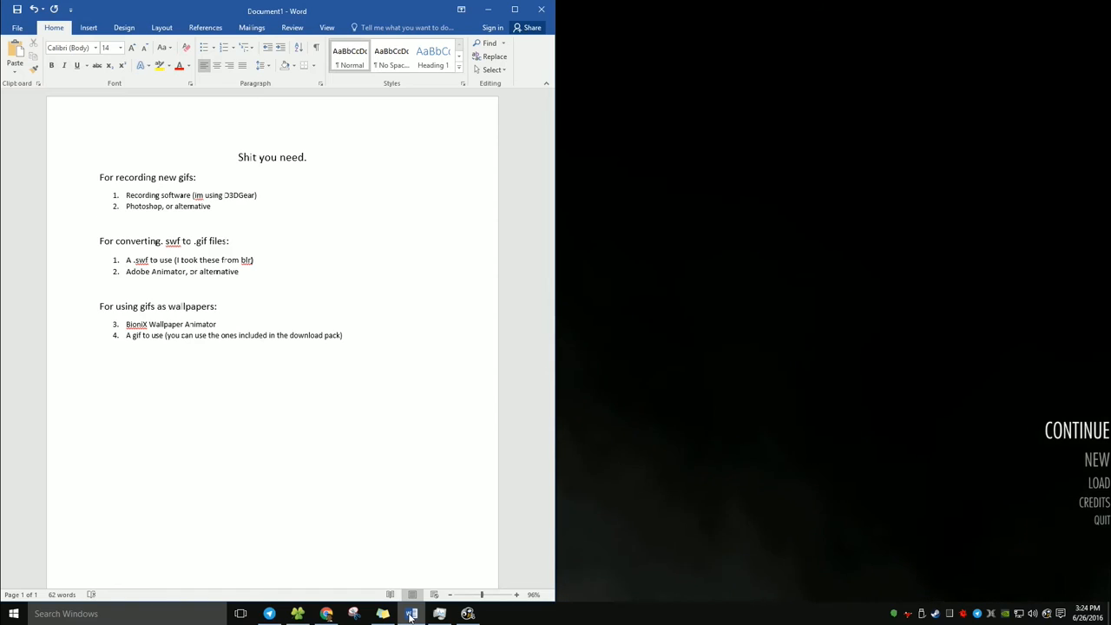
# Step: Review the requirements list, then minimize Word to reveal the Skyrim desktop
pyautogui.click(99, 223)
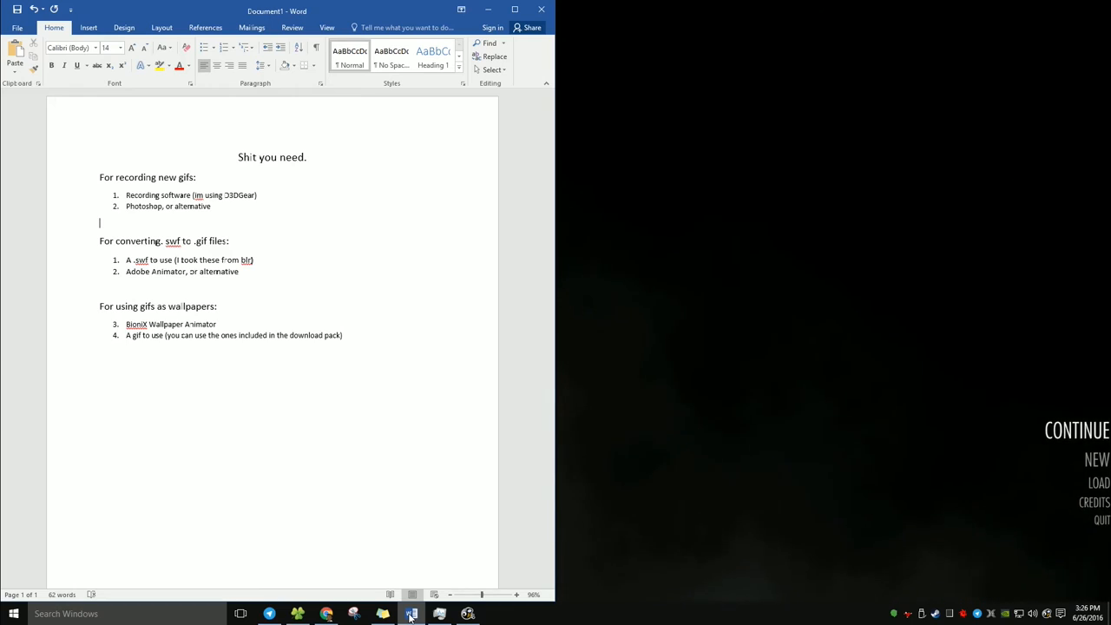
pyautogui.click(410, 613)
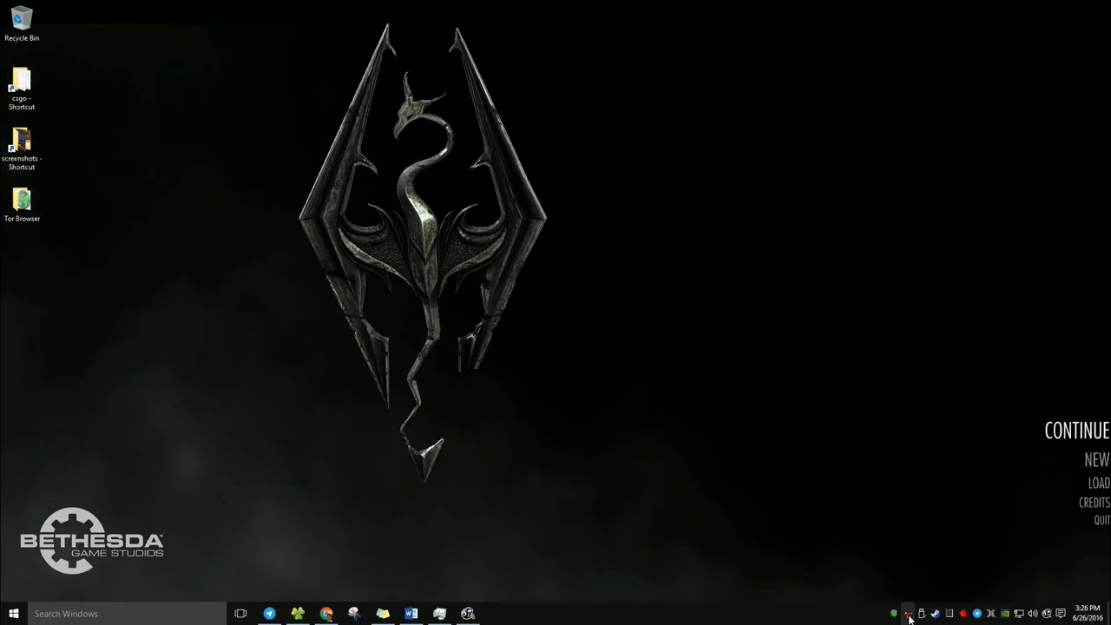
# Step: Open File Explorer showing the Animated Wallpapers folder with its five items
pyautogui.click(908, 613)
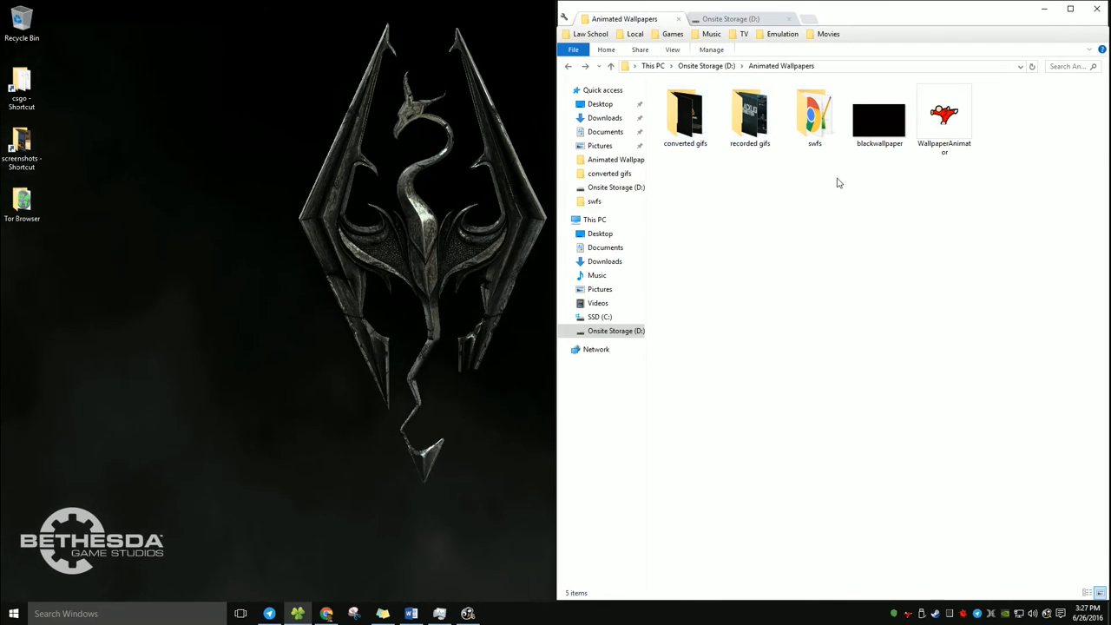
# Step: Browse recorded gifs, converted gifs and swfs, then open '1 location.txt' in Notepad++
pyautogui.doubleClick(749, 112)
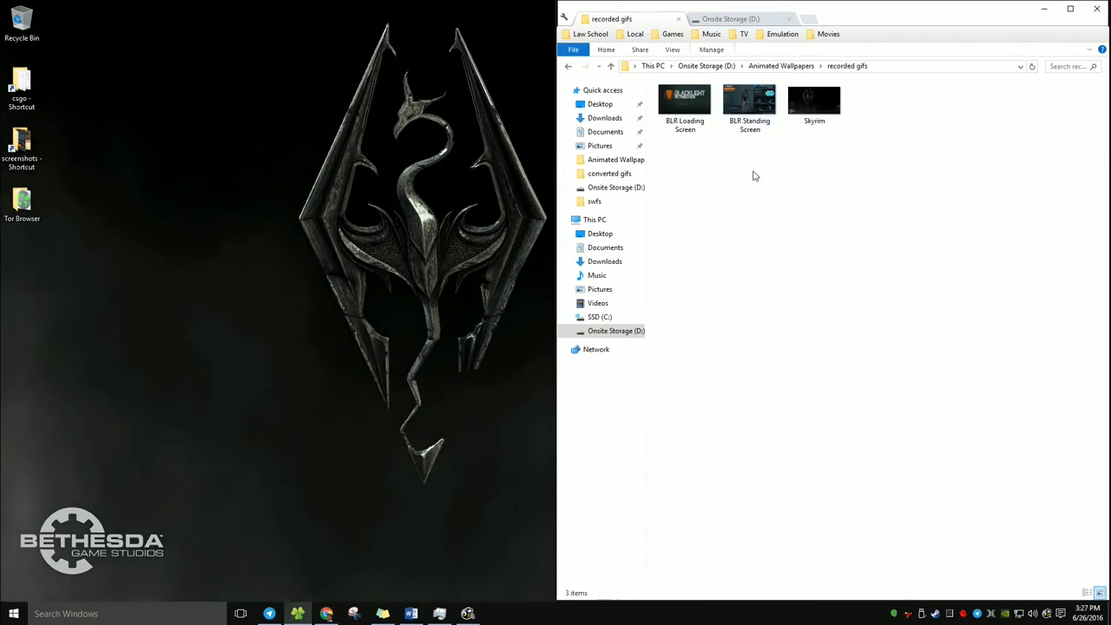
pyautogui.click(609, 173)
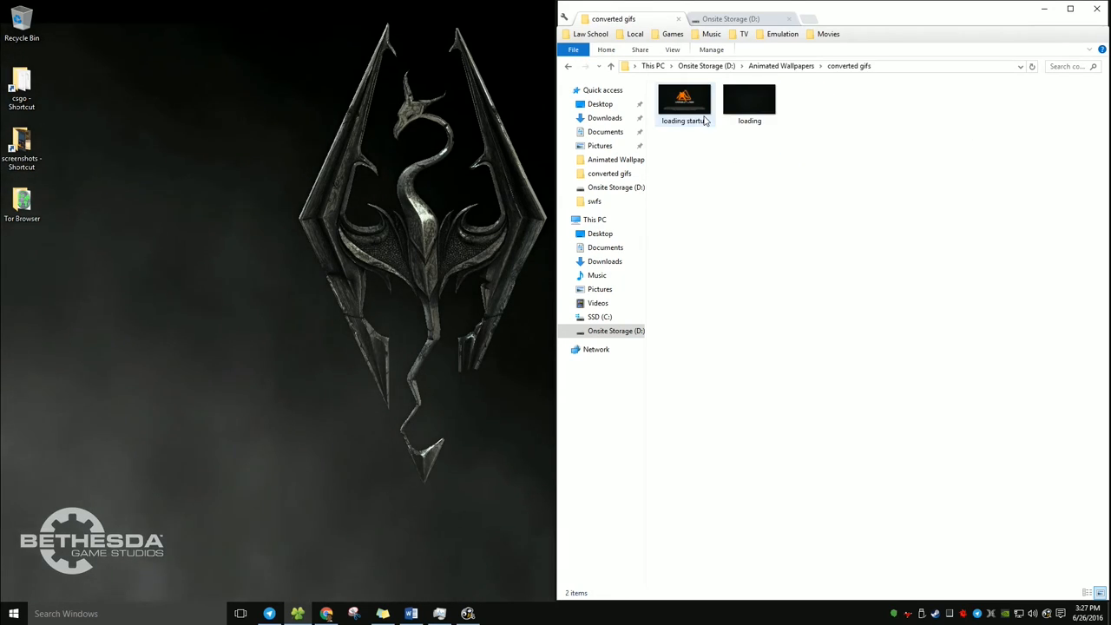
pyautogui.click(595, 200)
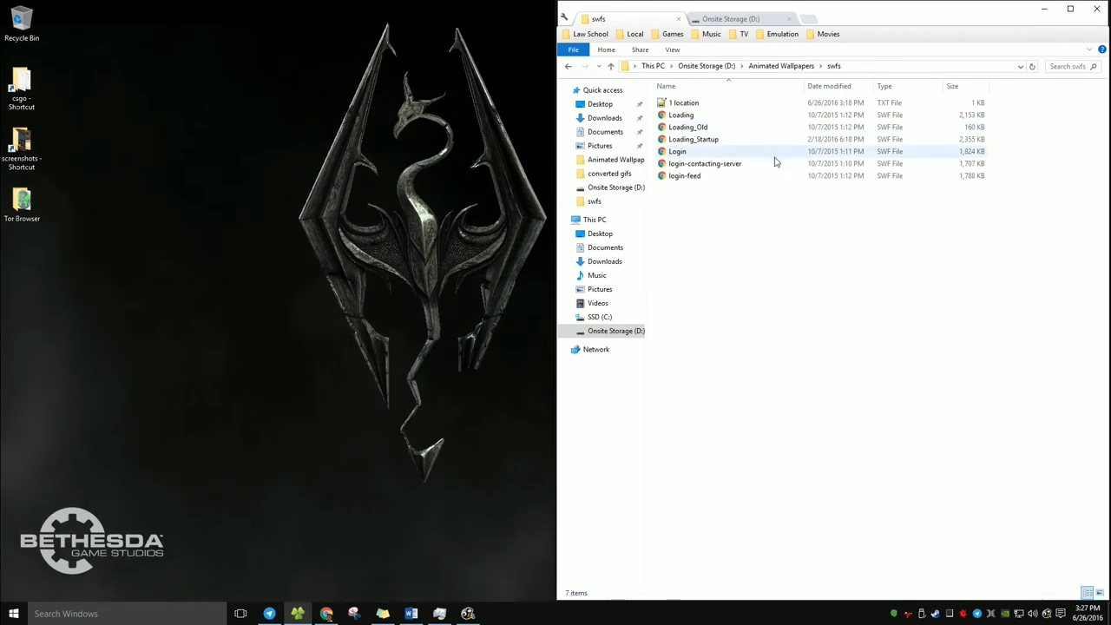
pyautogui.doubleClick(685, 102)
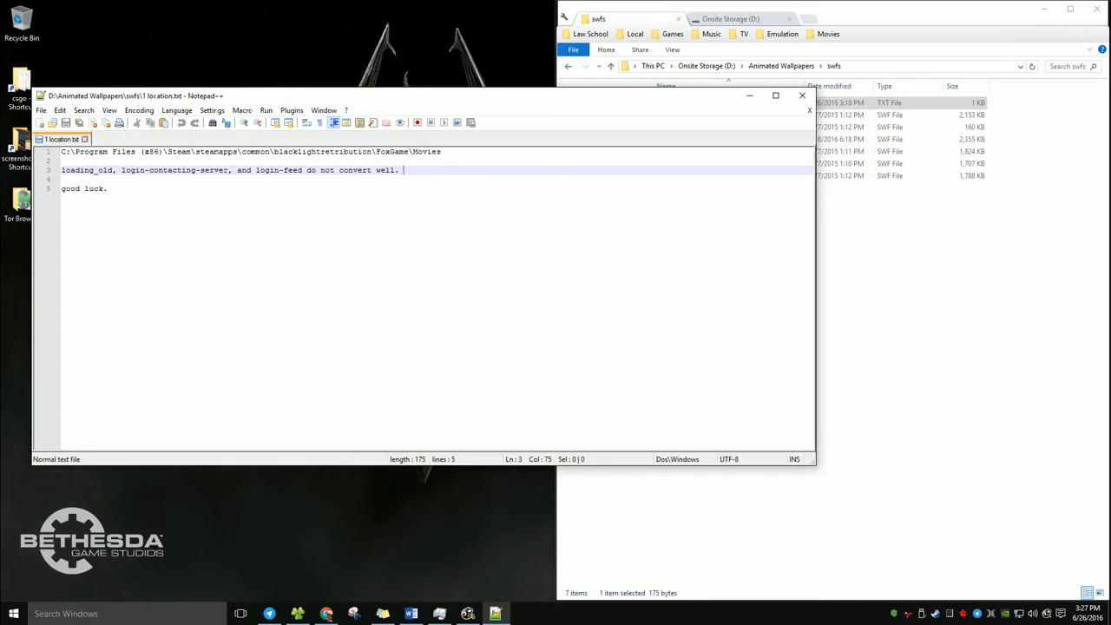
# Step: Switch from the Notepad++ note to Adobe Animate's New Document dialog
pyautogui.click(800, 95)
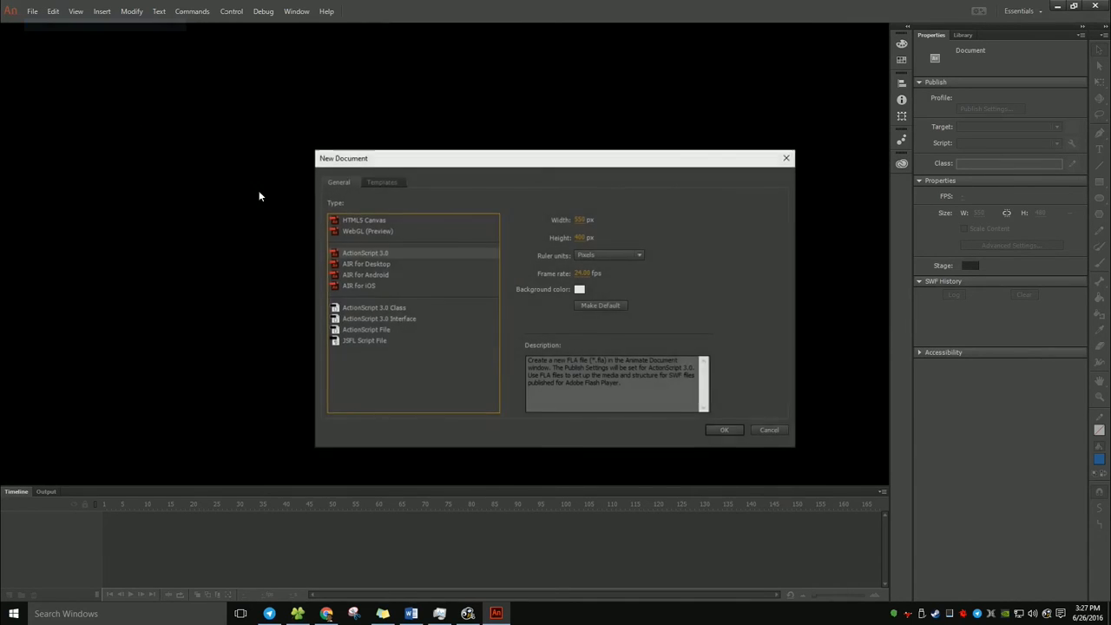
# Step: Create a new HTML5 Canvas document sized 1920 × 1080
pyautogui.click(364, 220)
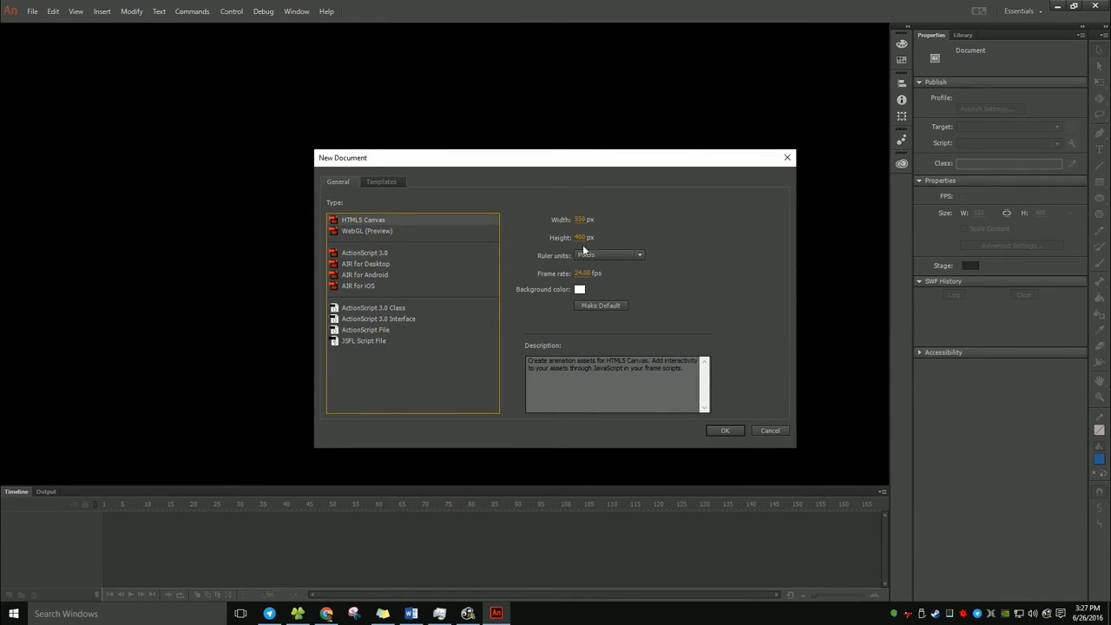
pyautogui.write('1920')
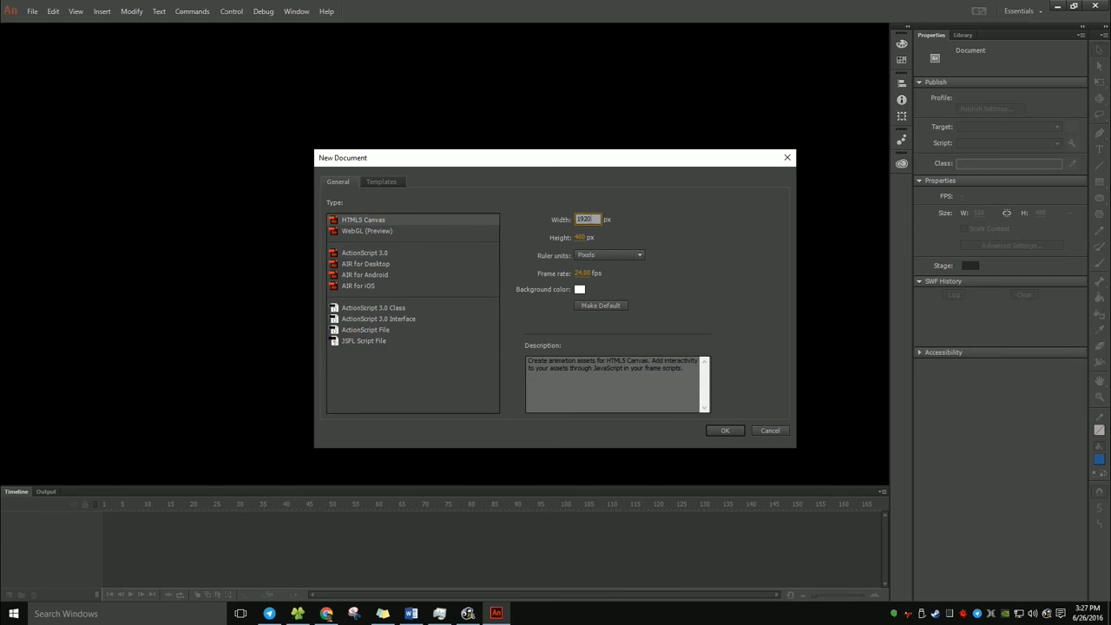
pyautogui.click(586, 237)
pyautogui.write('1080')
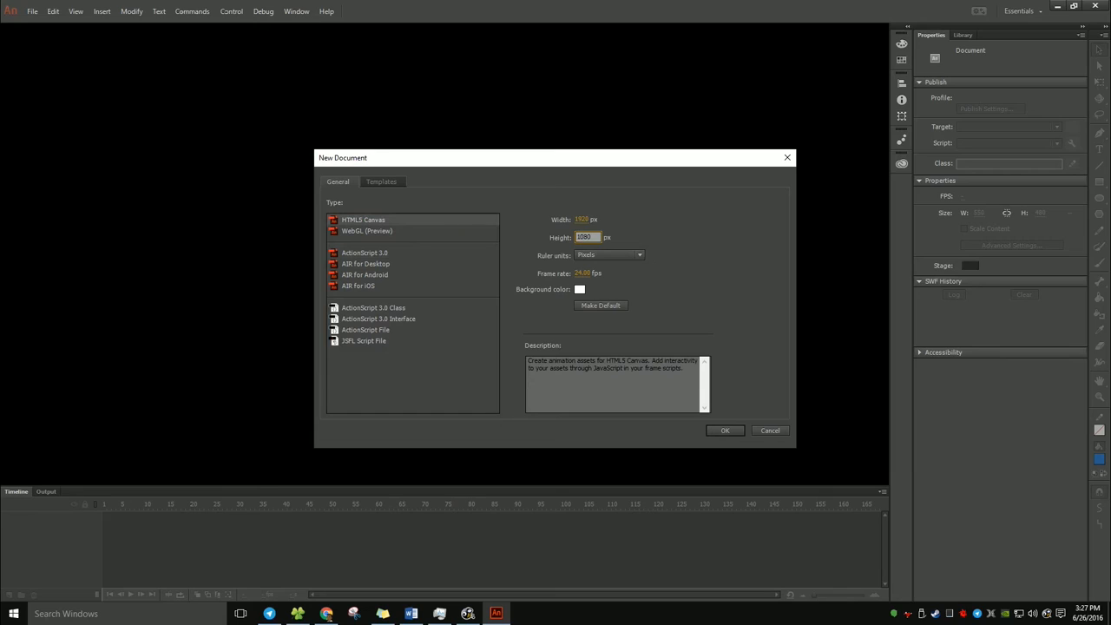
pyautogui.moveTo(545, 243)
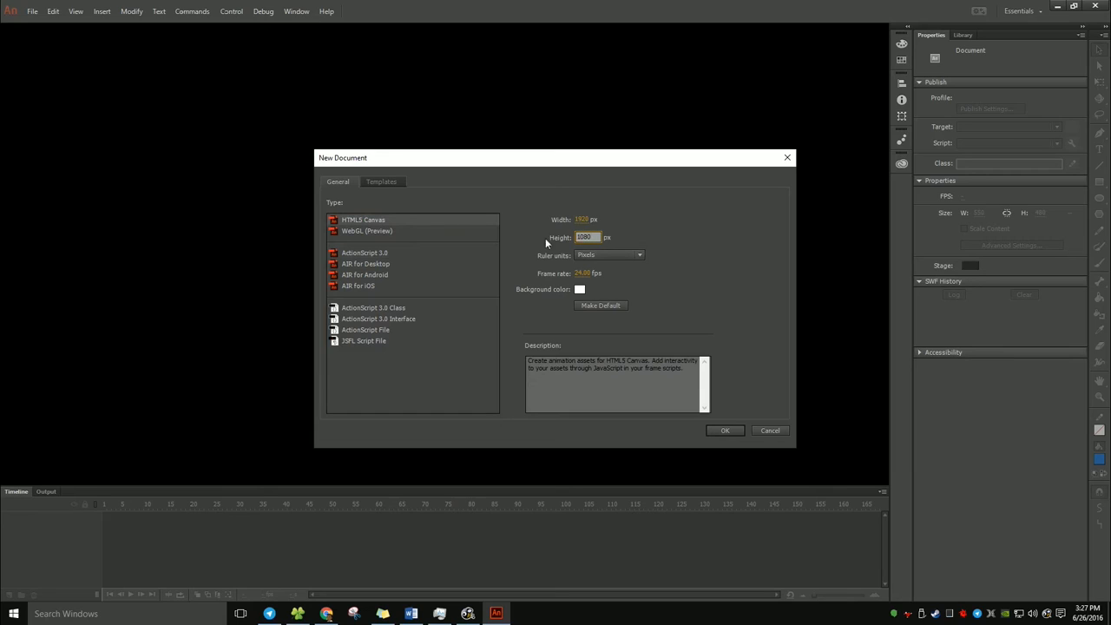
pyautogui.moveTo(516, 292)
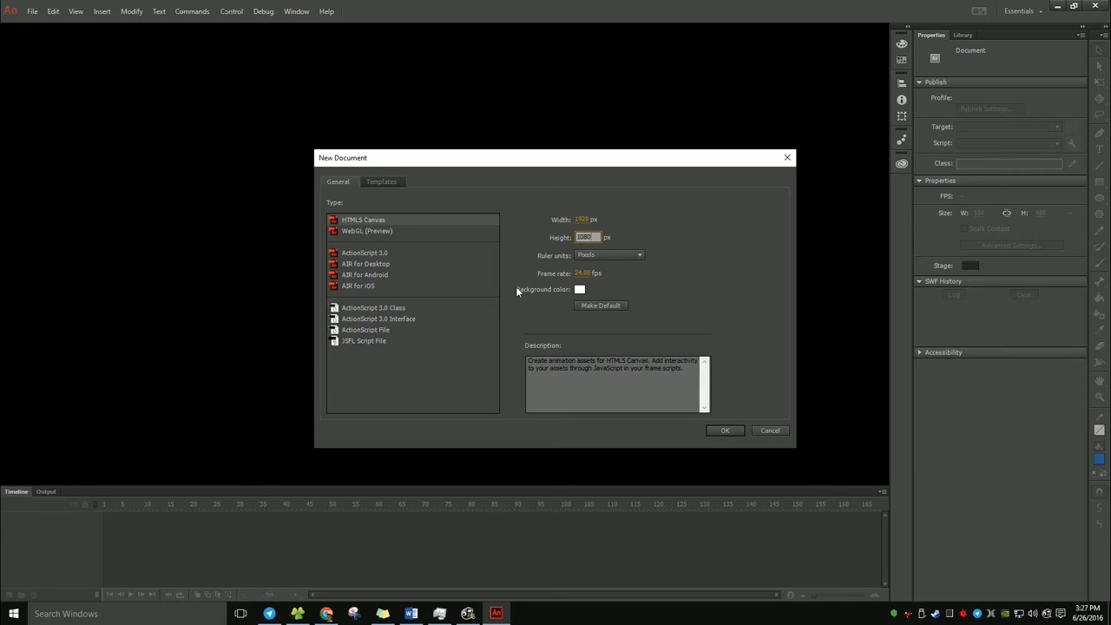
pyautogui.click(725, 430)
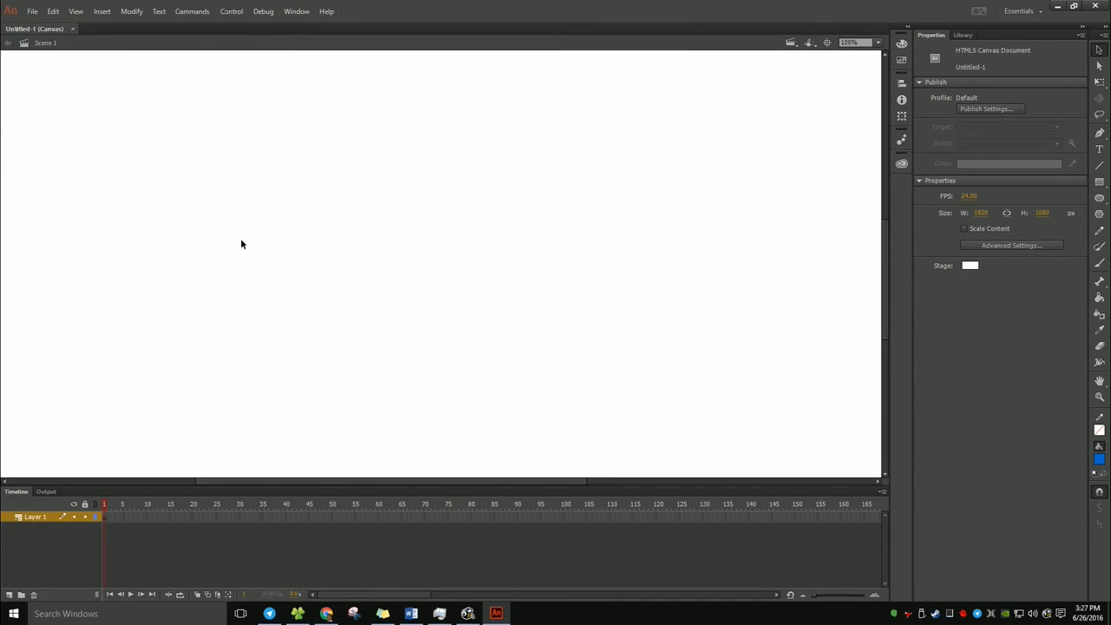
# Step: Import the Login swf from the swfs folder onto the stage
pyautogui.click(32, 11)
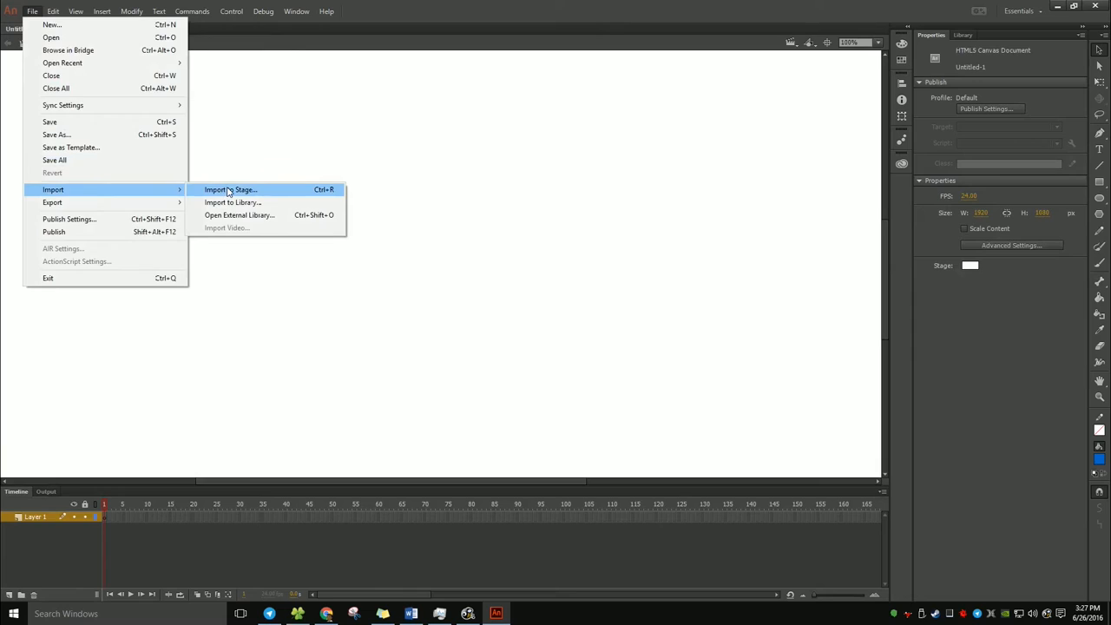
pyautogui.click(231, 189)
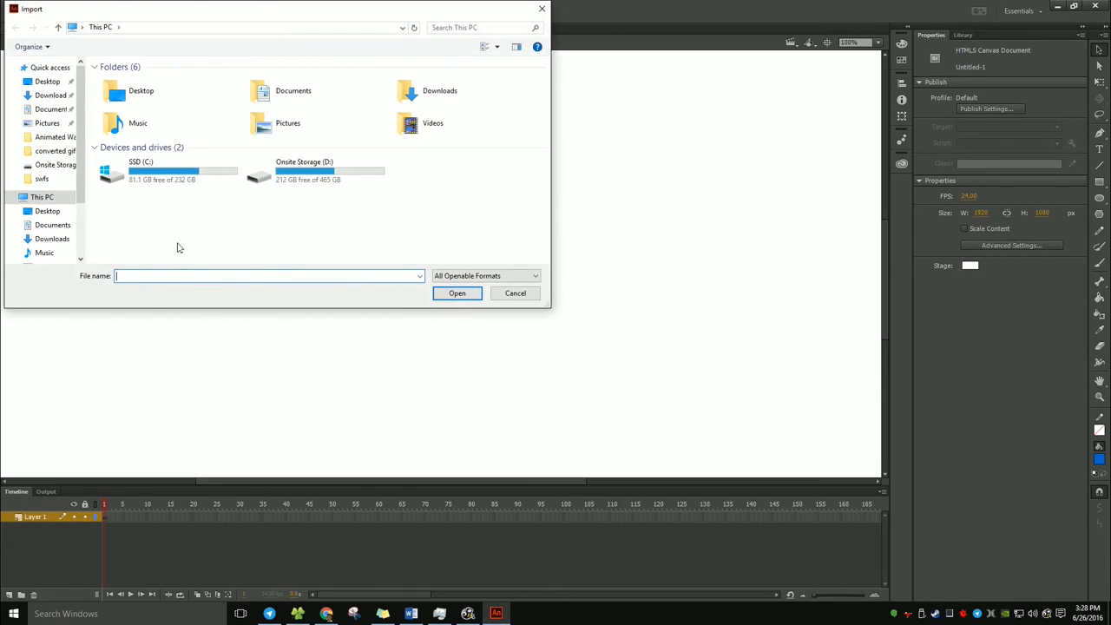
pyautogui.click(41, 178)
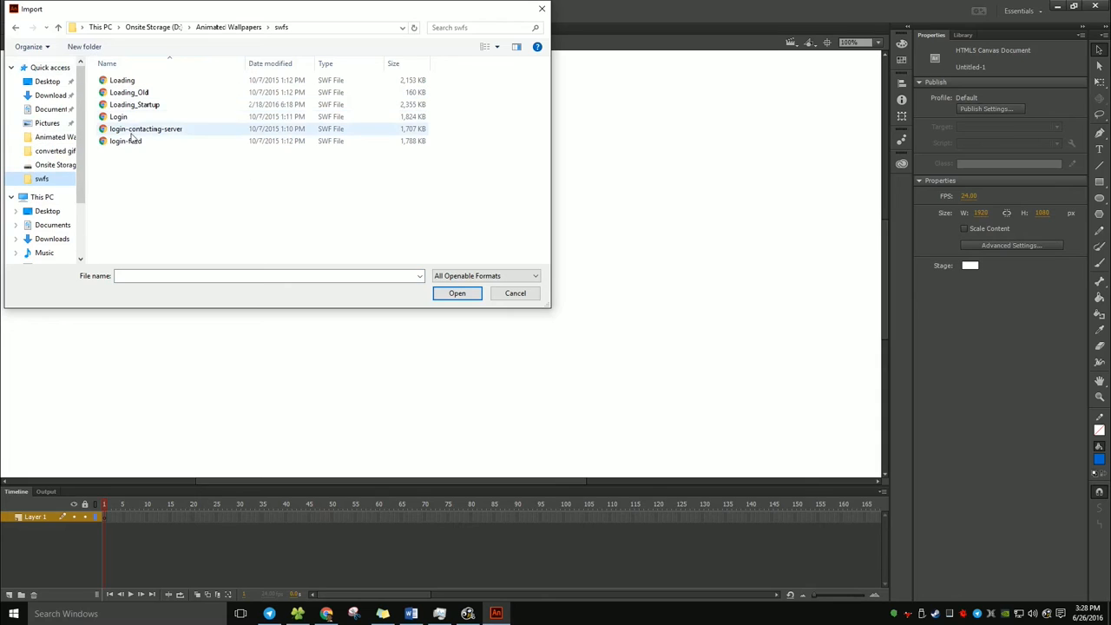
pyautogui.click(456, 293)
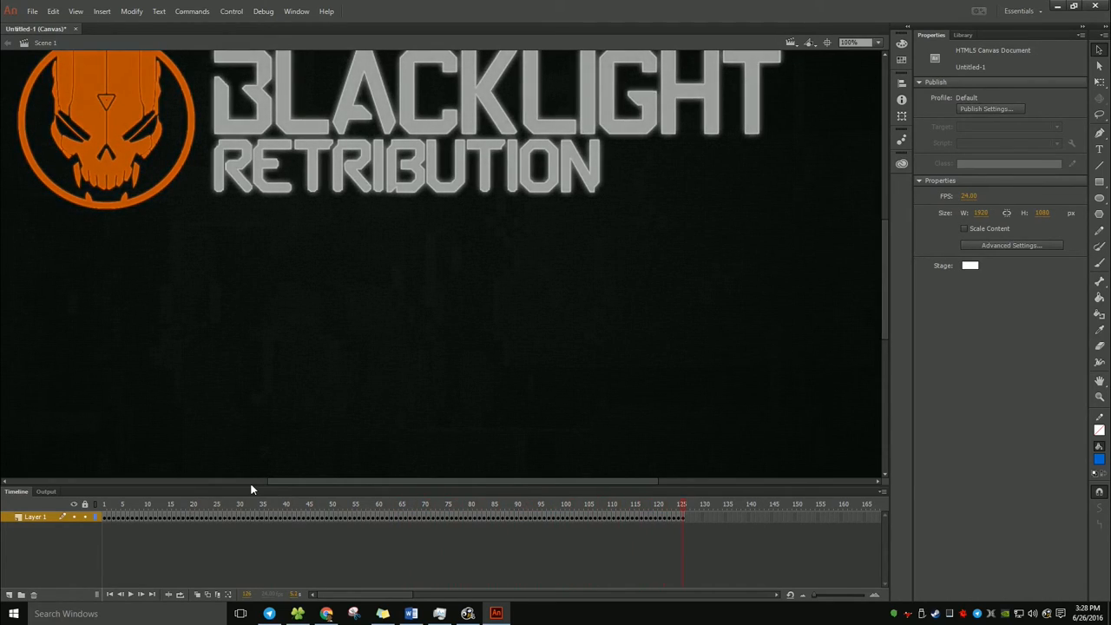
# Step: Export the movie as an Animated GIF named 'login' into the converted gifs folder
pyautogui.click(32, 12)
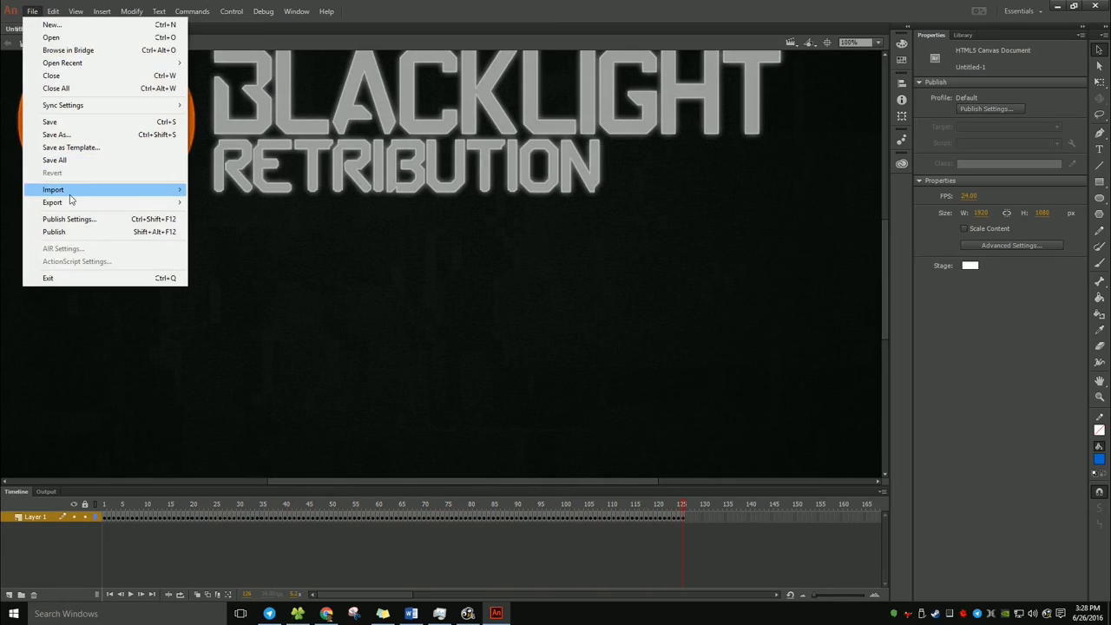
pyautogui.click(52, 202)
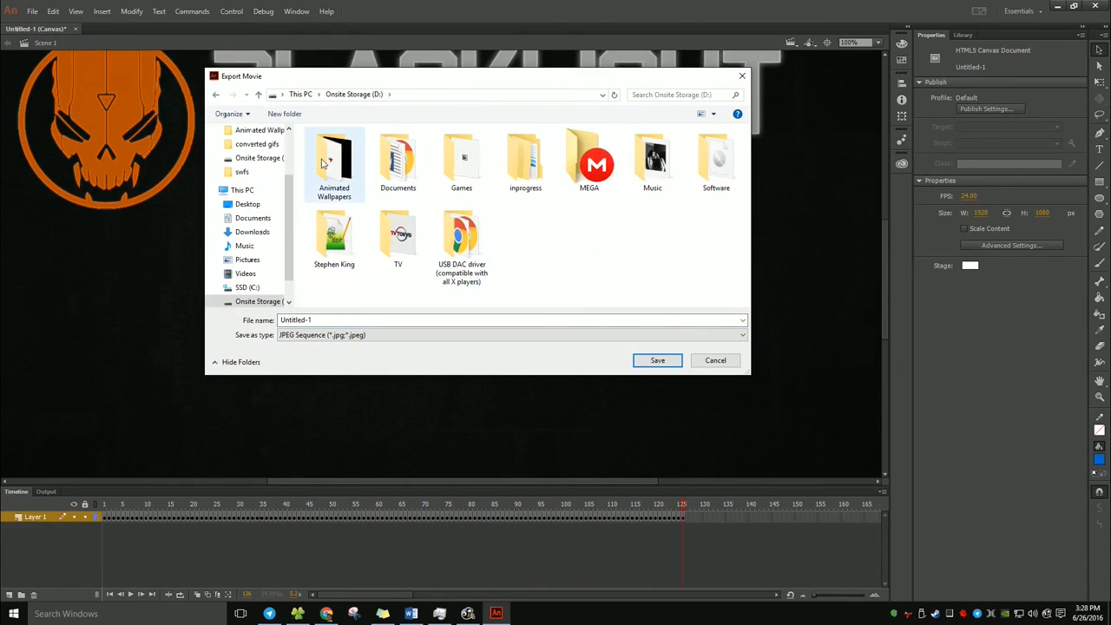
pyautogui.doubleClick(334, 160)
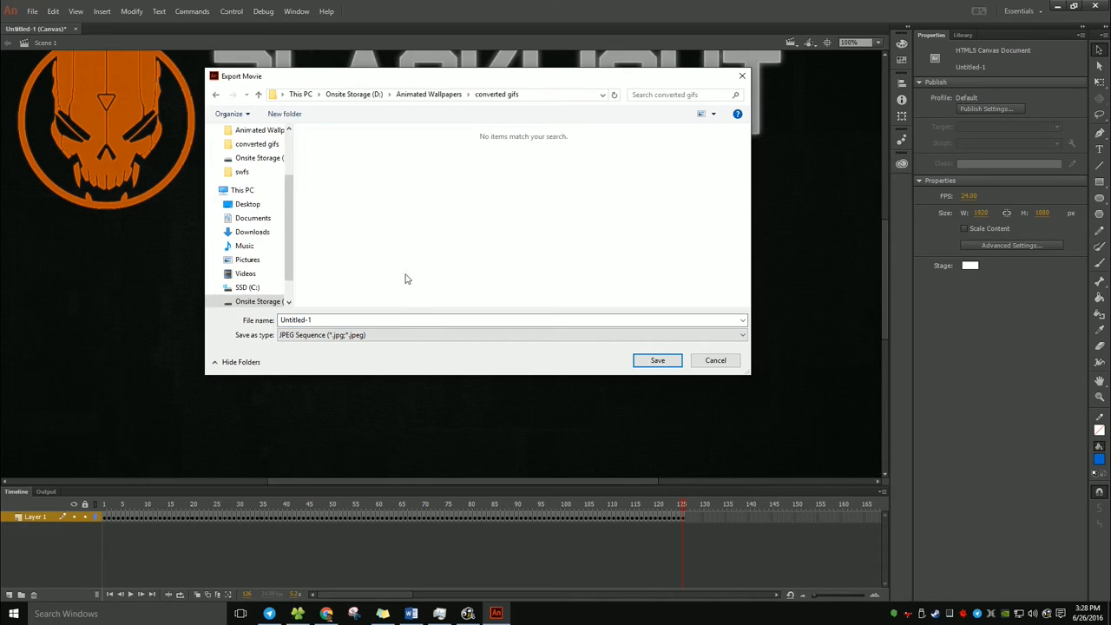
pyautogui.write('log')
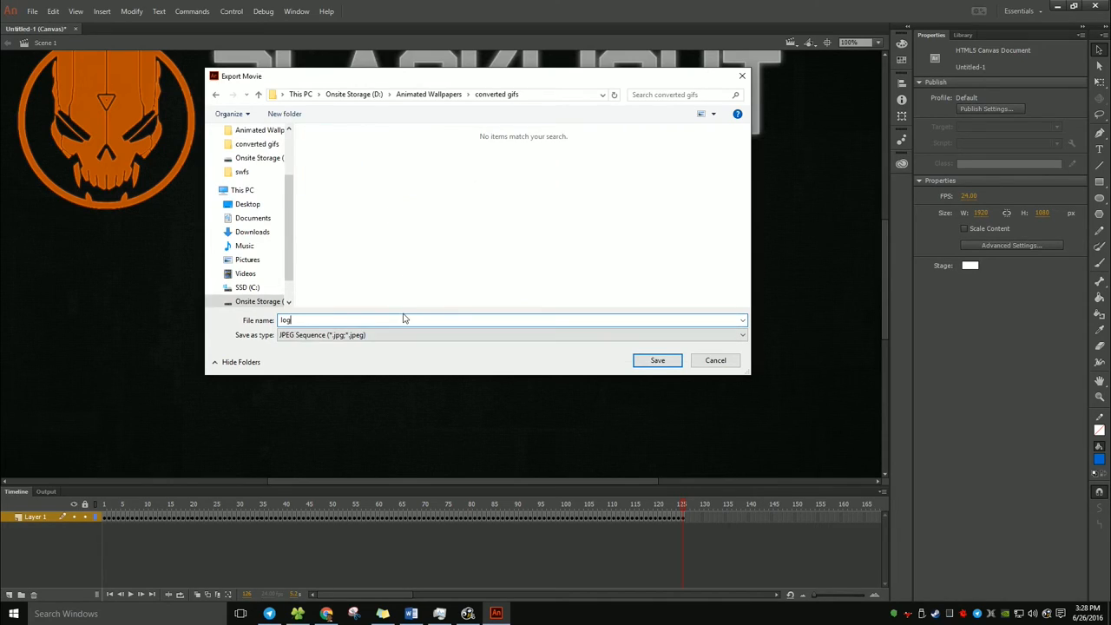
pyautogui.click(511, 335)
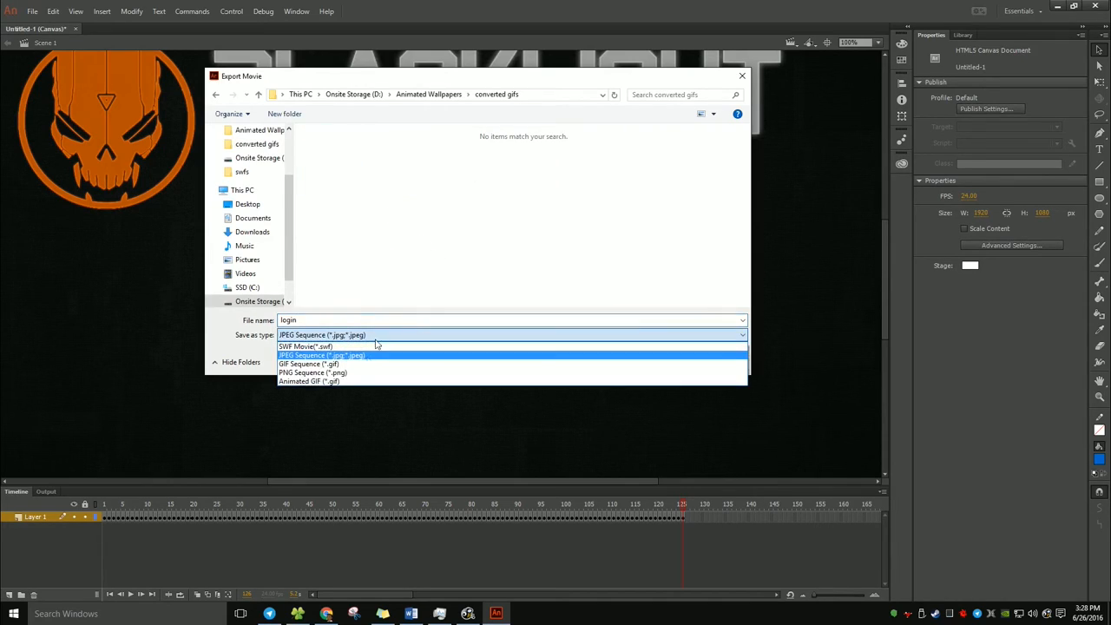
pyautogui.click(308, 381)
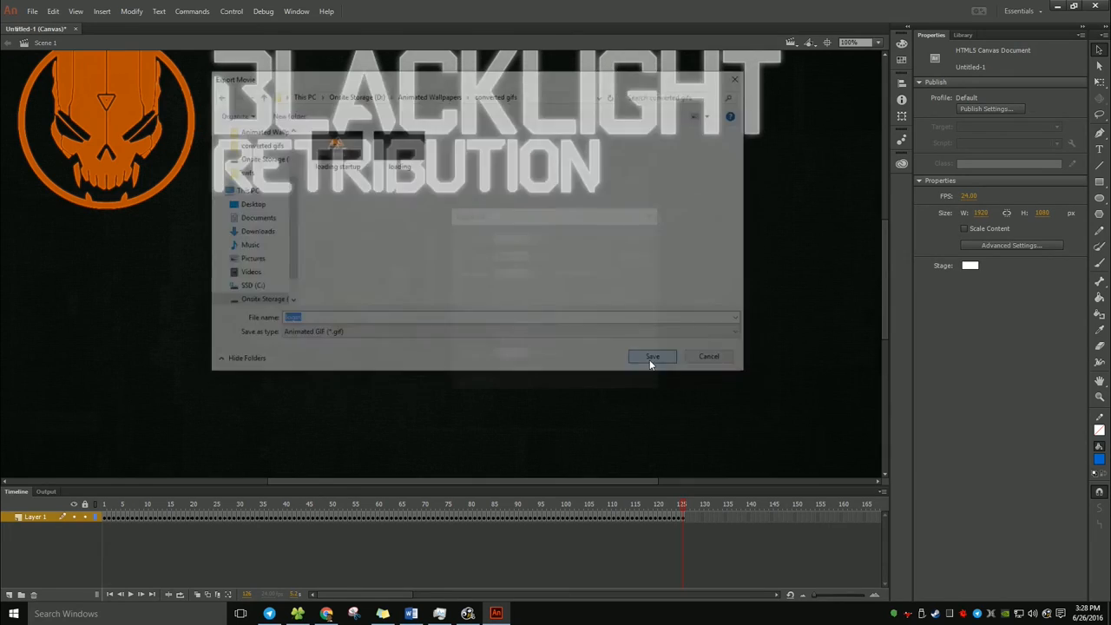
pyautogui.click(652, 356)
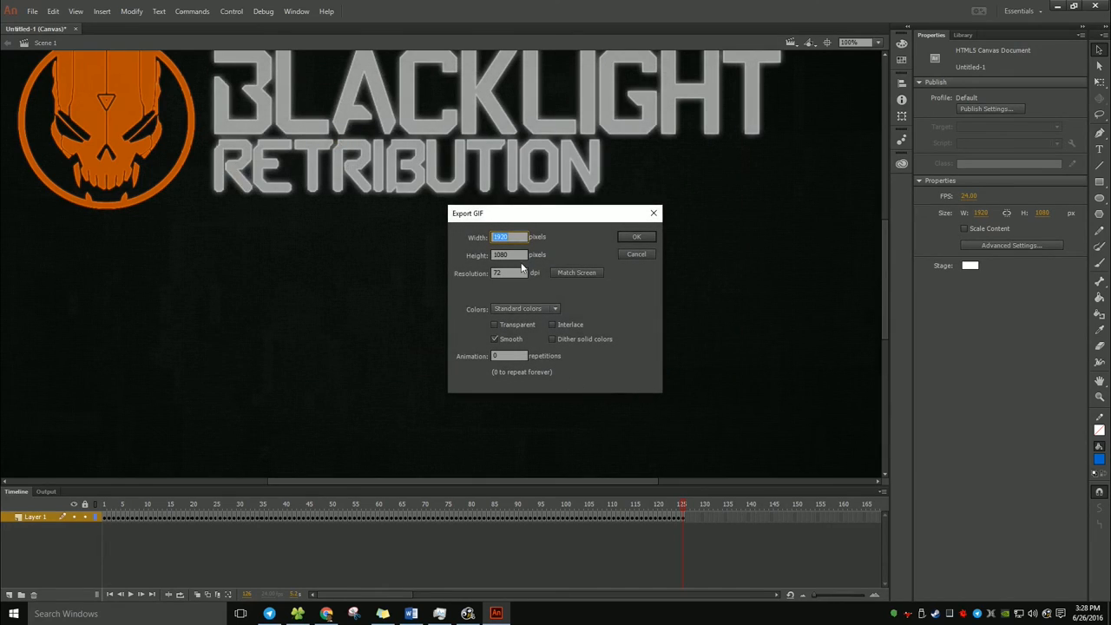
# Step: Enable Interlace and Dither solid colors with 256 colors, and confirm the GIF export
pyautogui.click(553, 324)
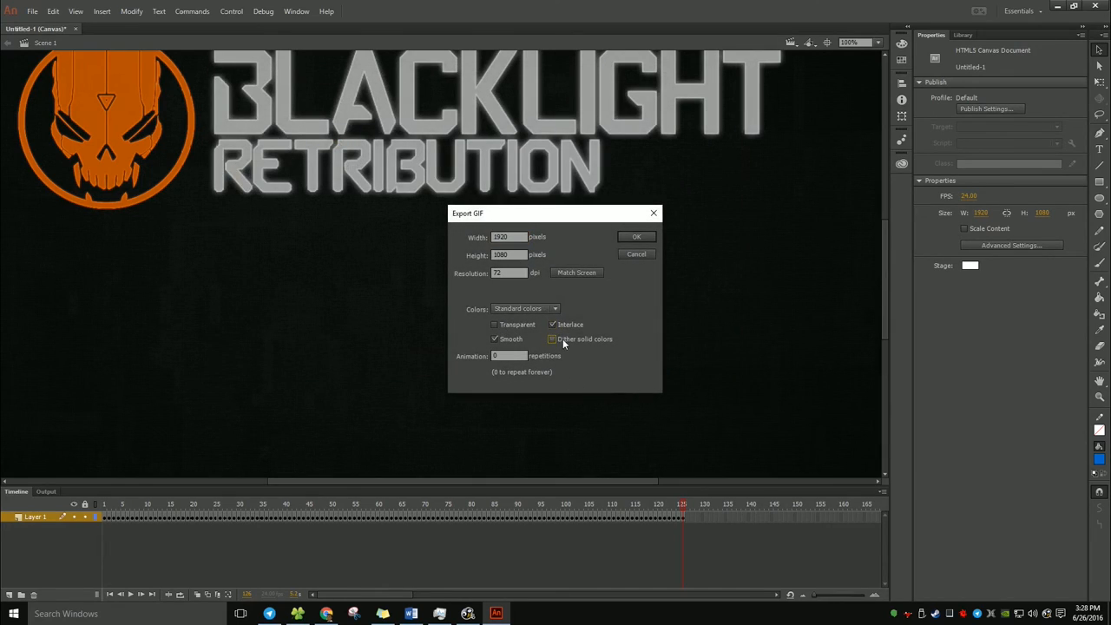
pyautogui.click(552, 338)
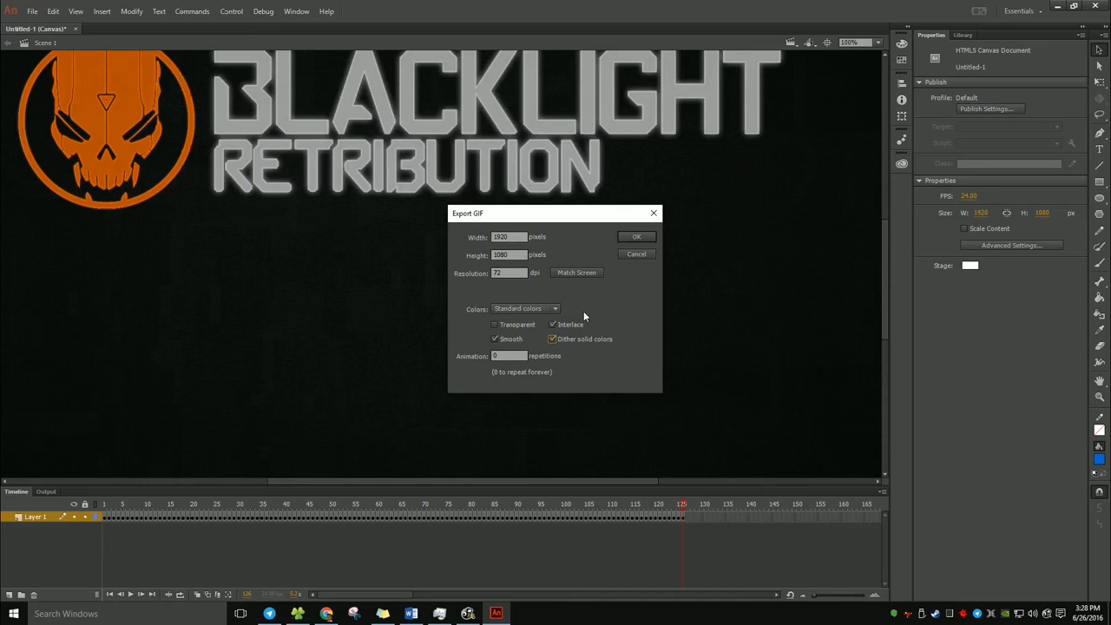
pyautogui.moveTo(614, 338)
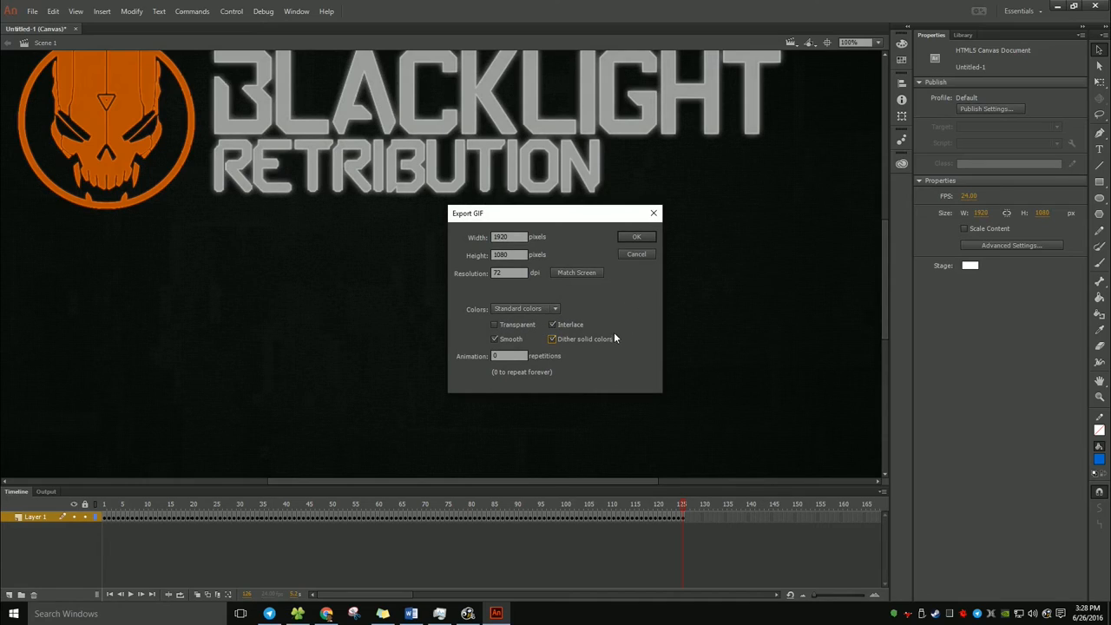
pyautogui.click(554, 308)
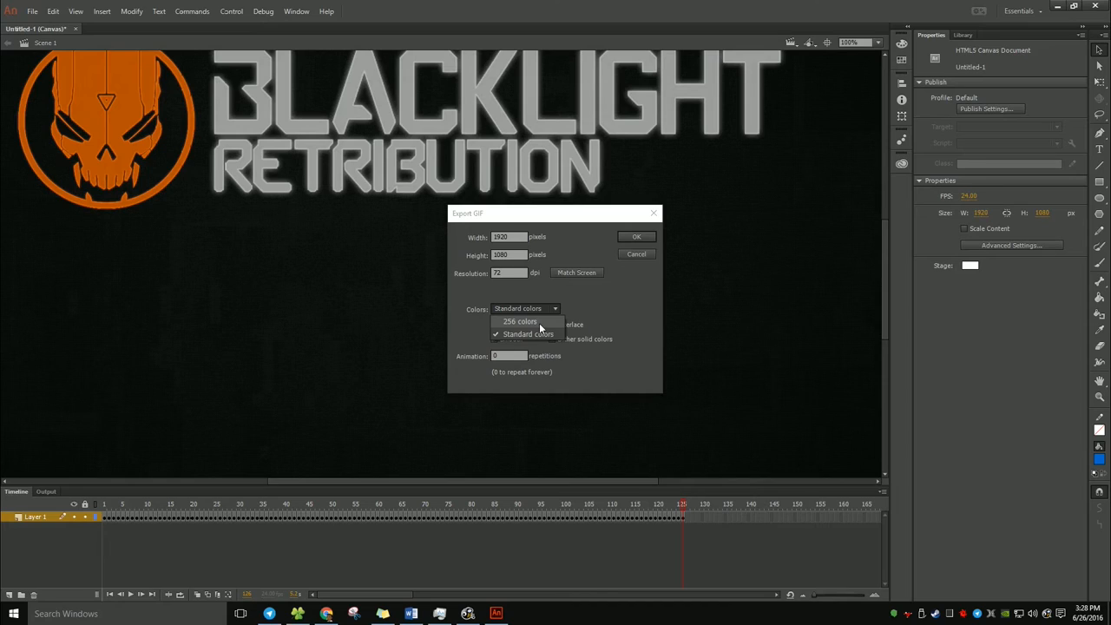
pyautogui.click(636, 236)
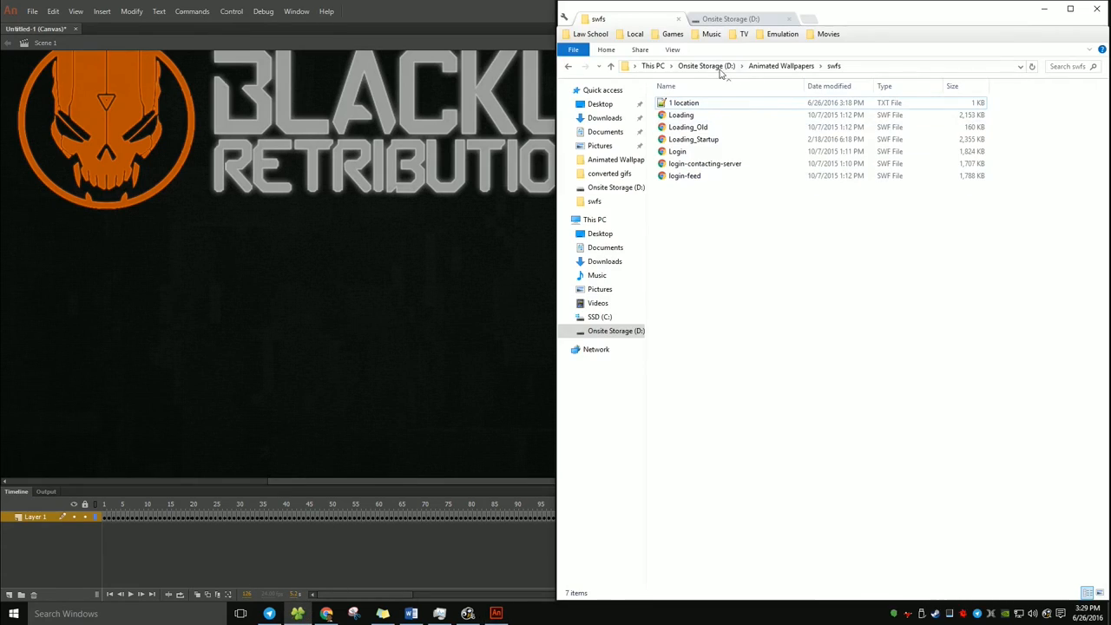
# Step: Check the converted gifs folder and open the newly exported login GIF
pyautogui.click(610, 172)
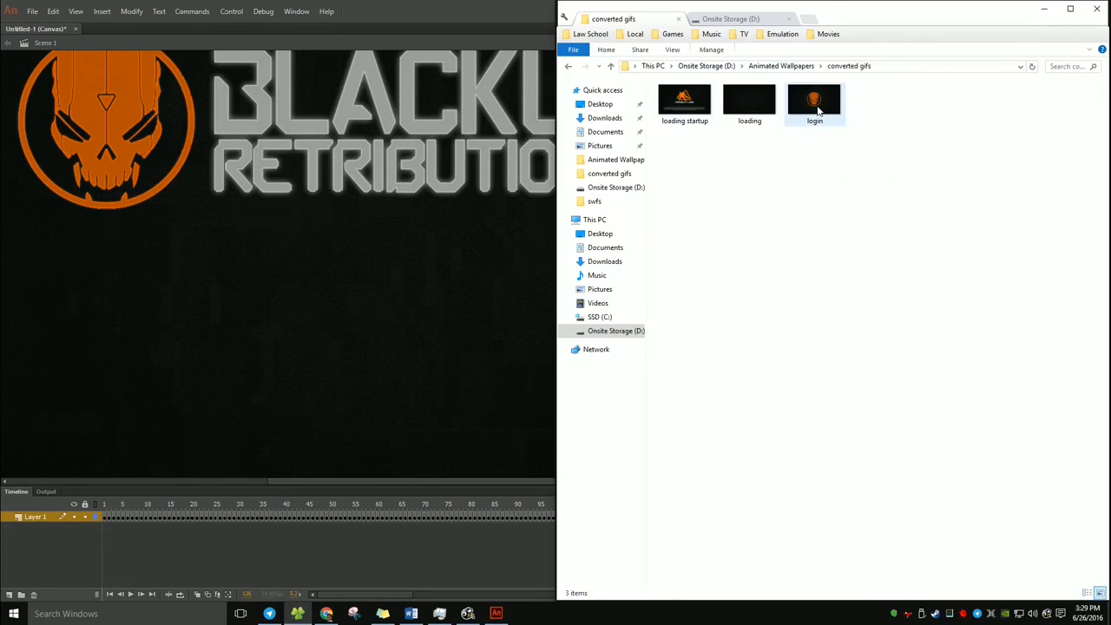
pyautogui.doubleClick(814, 99)
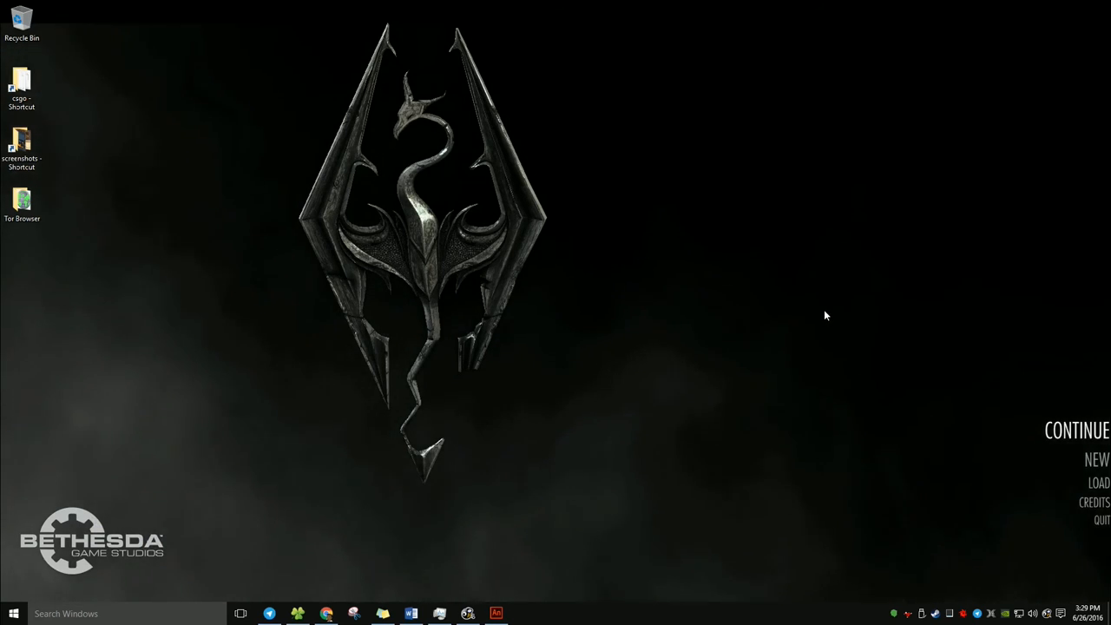
# Step: Launch BioniX, choose the converted gifs folder and play login.gif as wallpaper
pyautogui.click(496, 613)
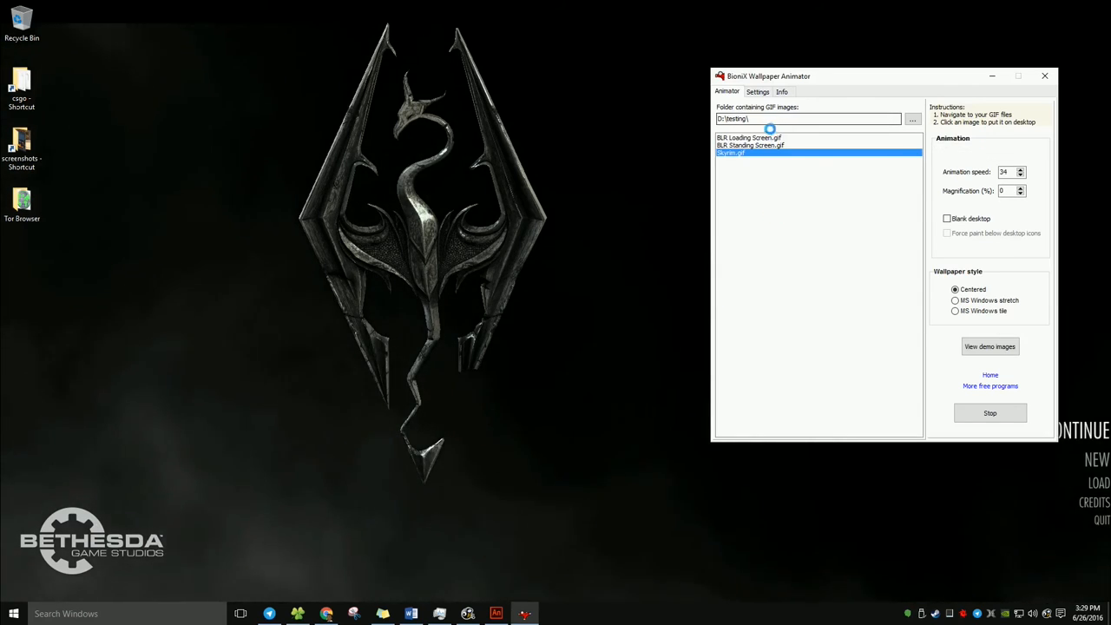
pyautogui.click(912, 119)
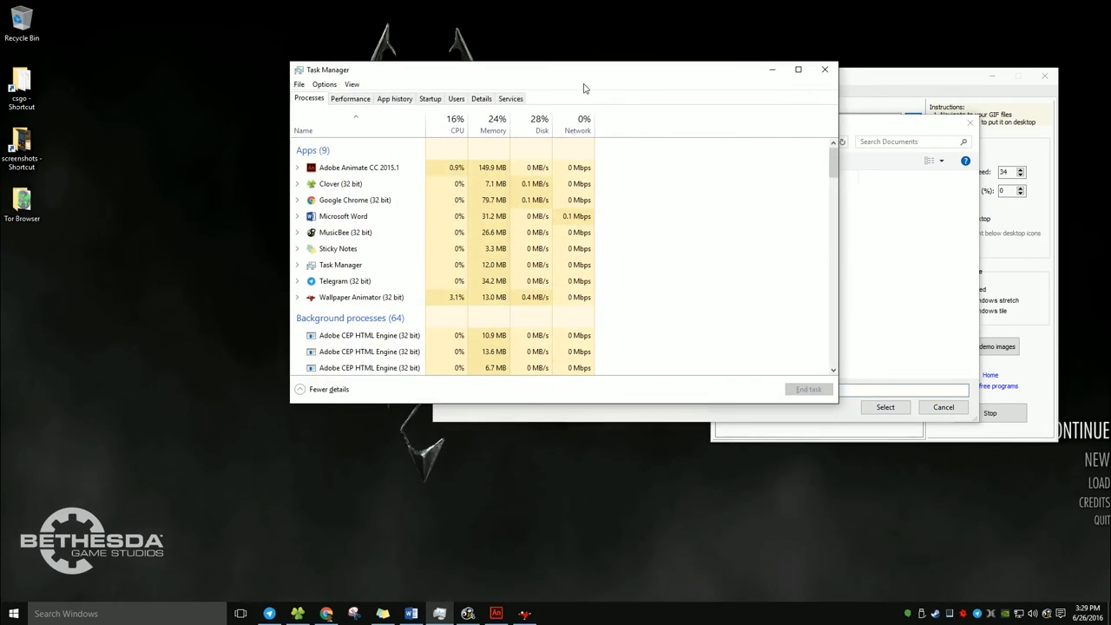
pyautogui.moveTo(584, 70); pyautogui.dragTo(304, 26)
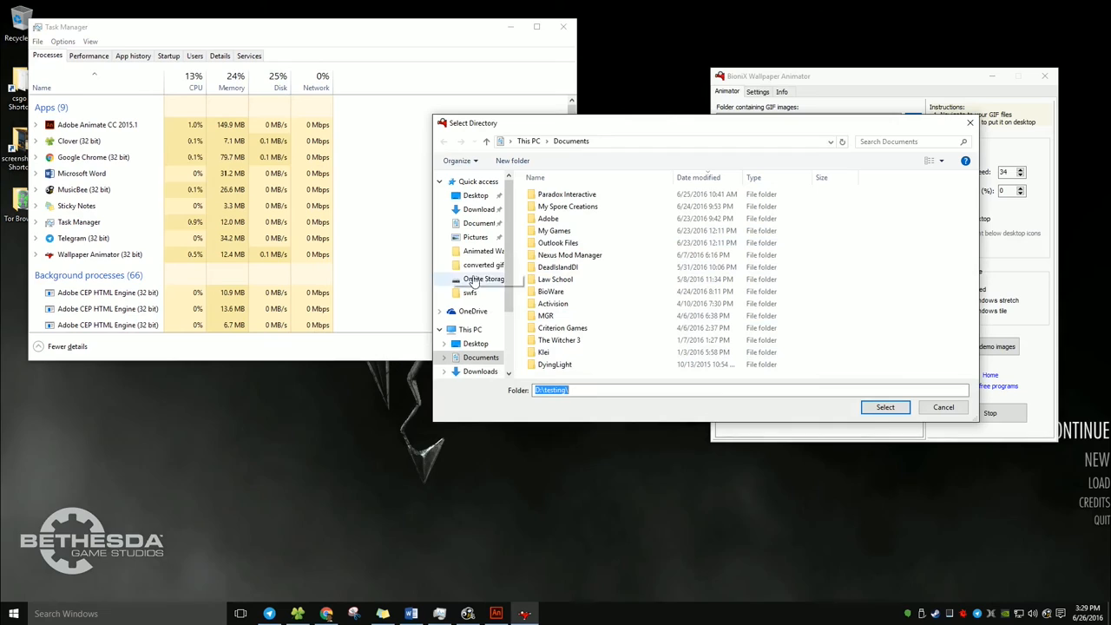
pyautogui.doubleClick(483, 264)
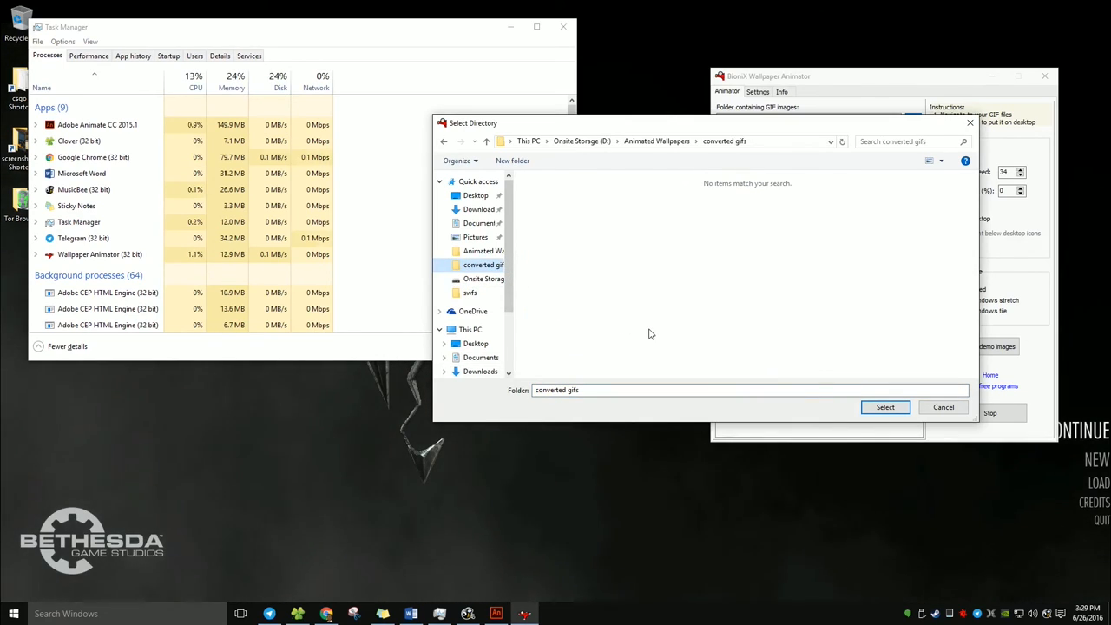
pyautogui.click(884, 407)
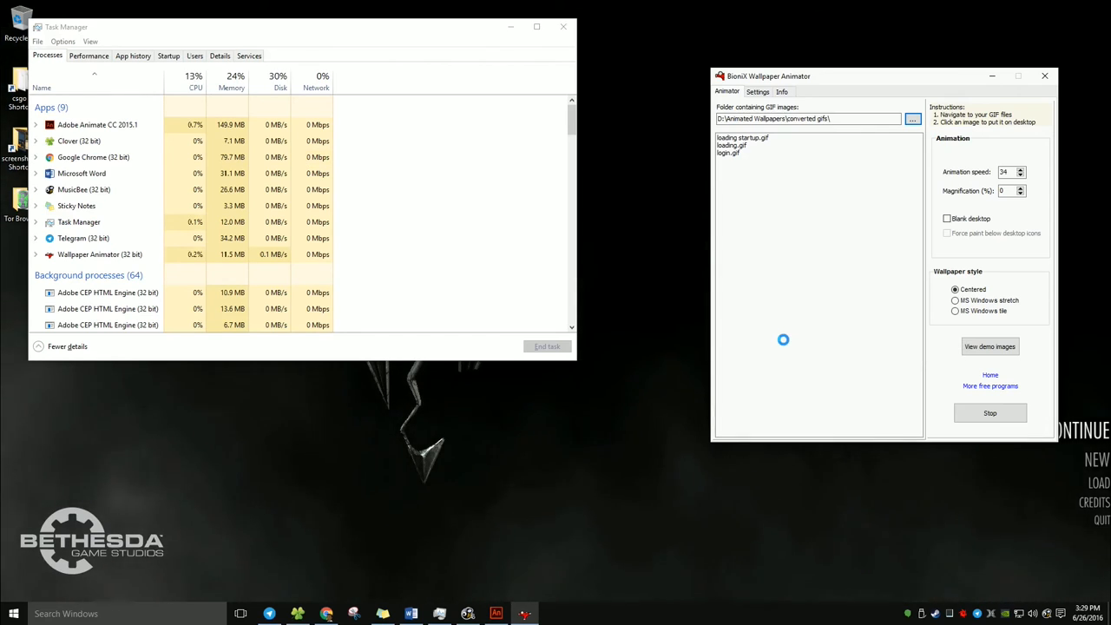
pyautogui.click(727, 152)
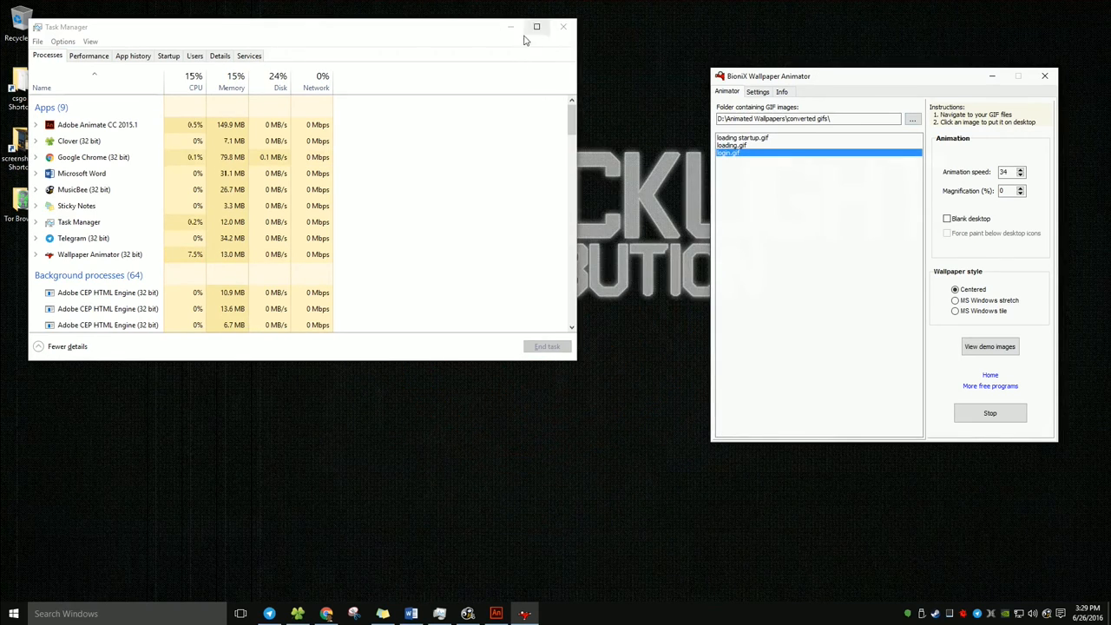
pyautogui.click(562, 26)
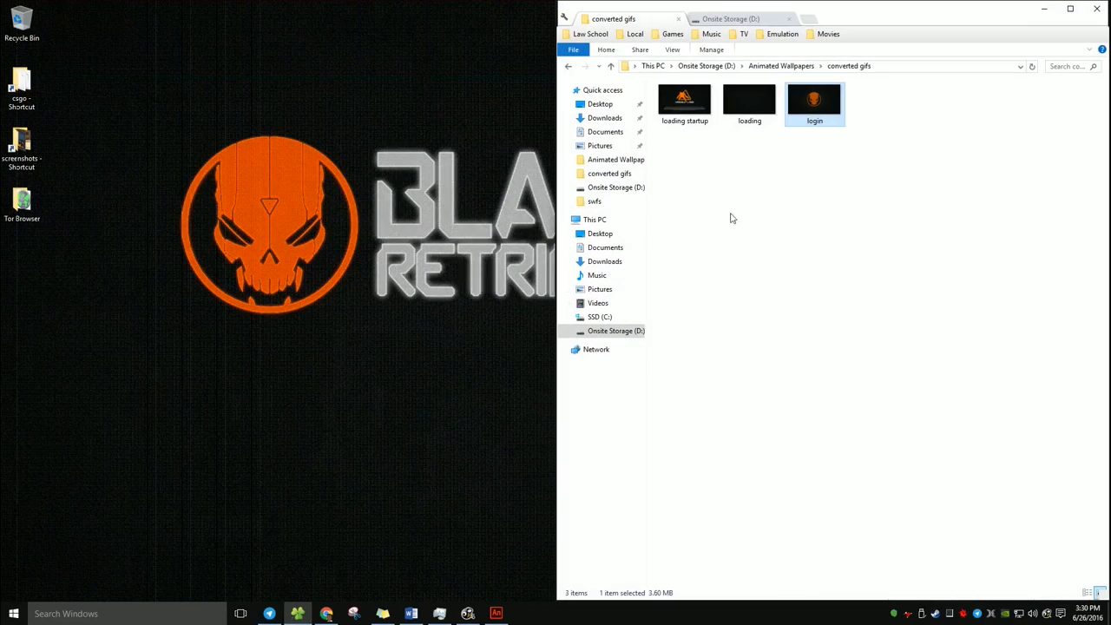
# Step: Show the Onsite Storage (D:) drive and start the Blacklight: Retribution launcher
pyautogui.click(731, 18)
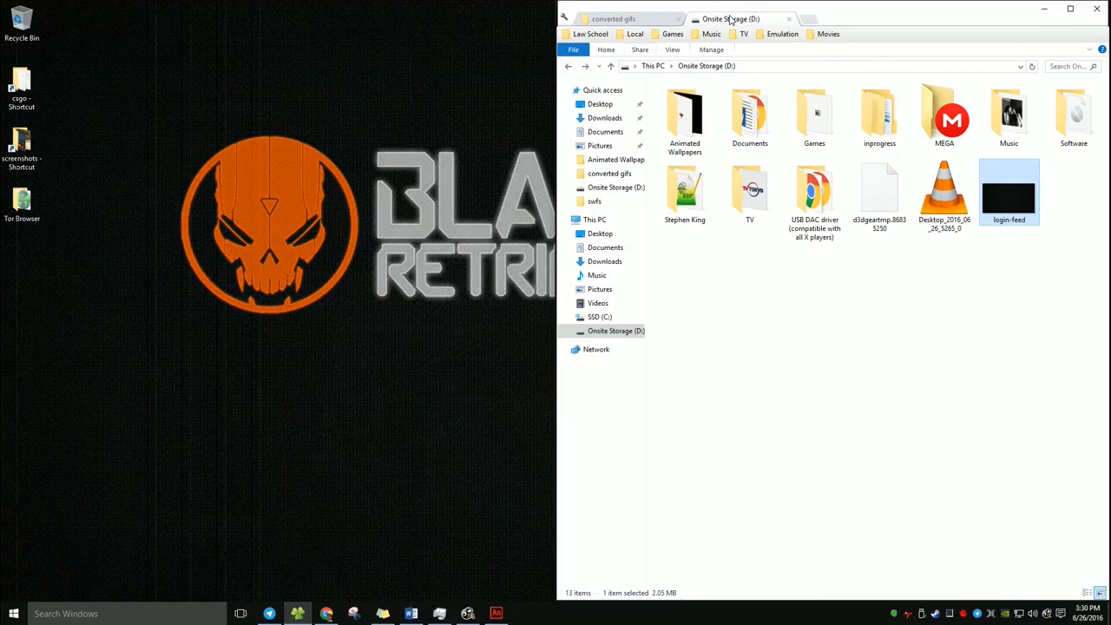
pyautogui.click(1096, 10)
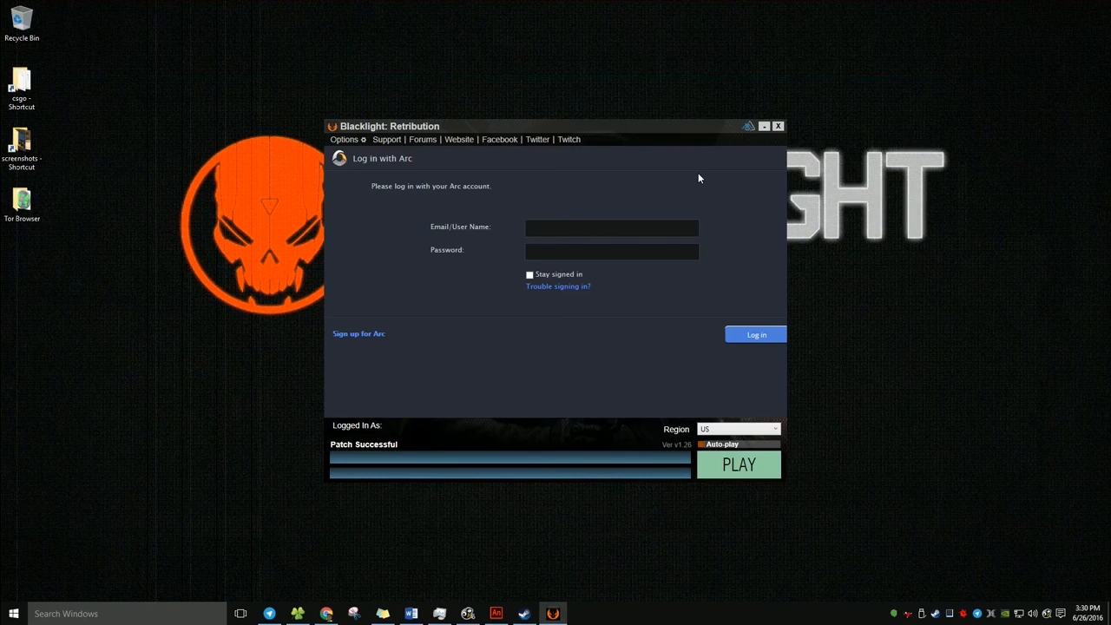
# Step: Close the Blacklight: Retribution launcher window
pyautogui.click(777, 126)
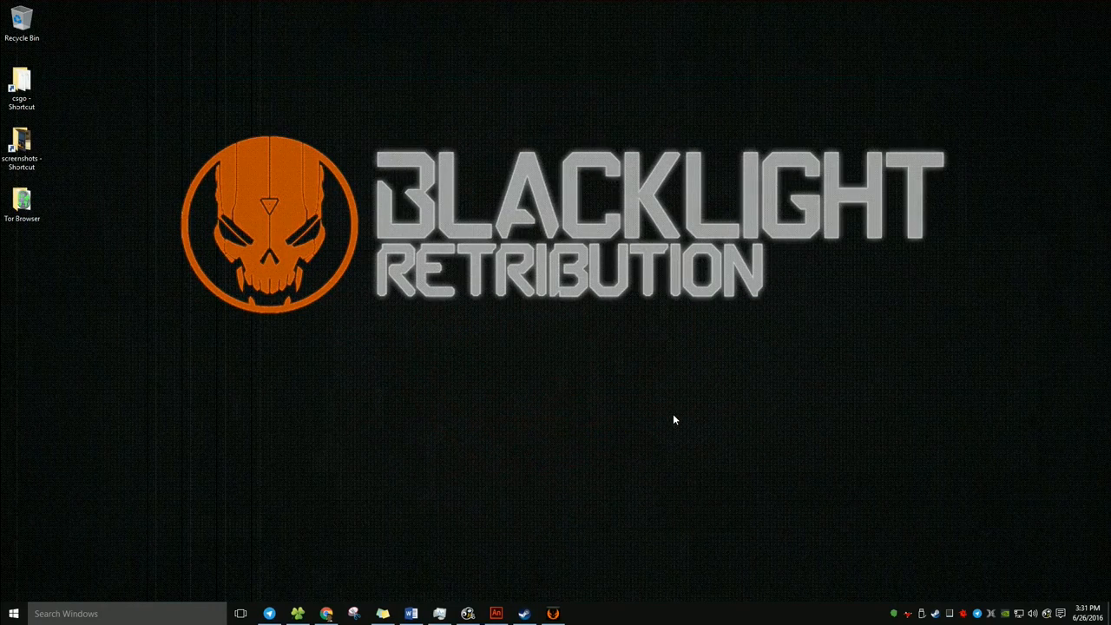
# Step: Open D3DGear Properties from the tray, centre the window, then hide it
pyautogui.click(580, 614)
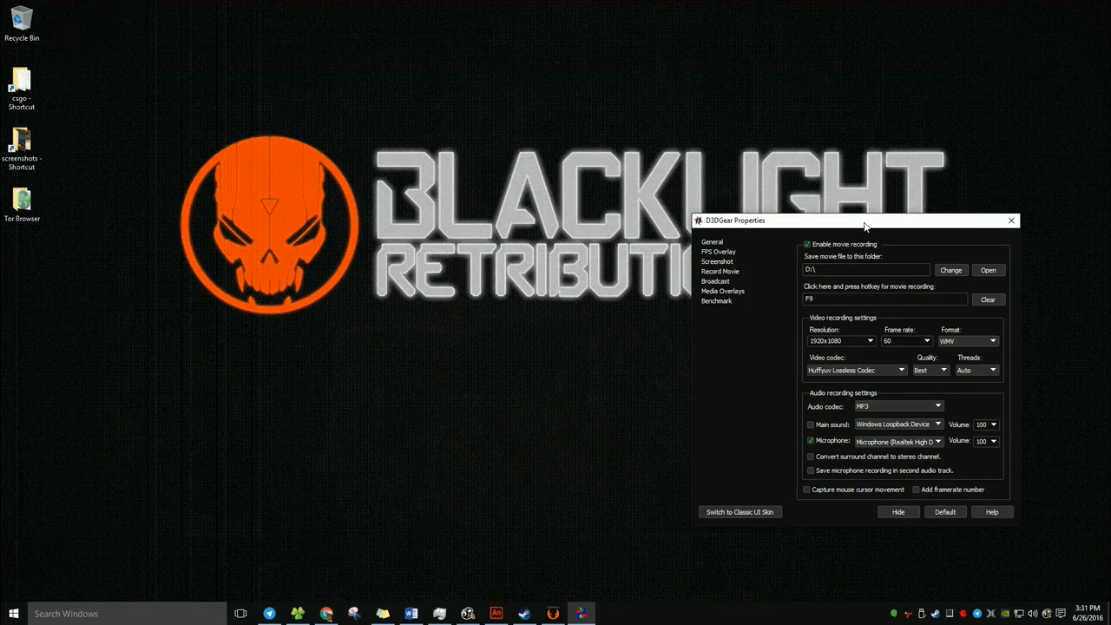
pyautogui.moveTo(863, 219); pyautogui.dragTo(672, 119)
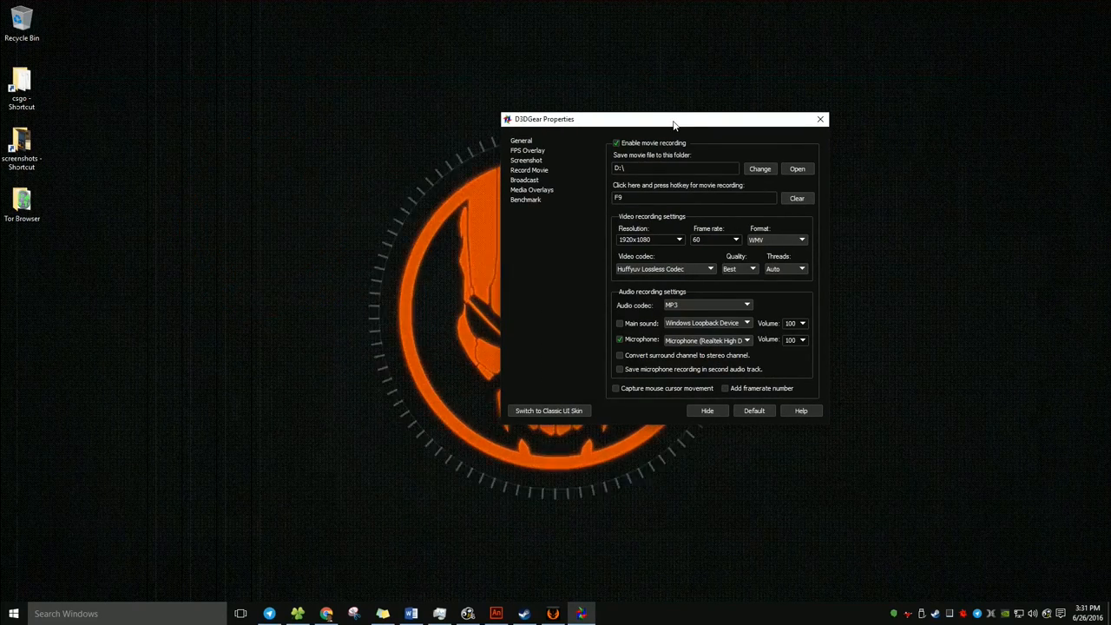
pyautogui.click(736, 239)
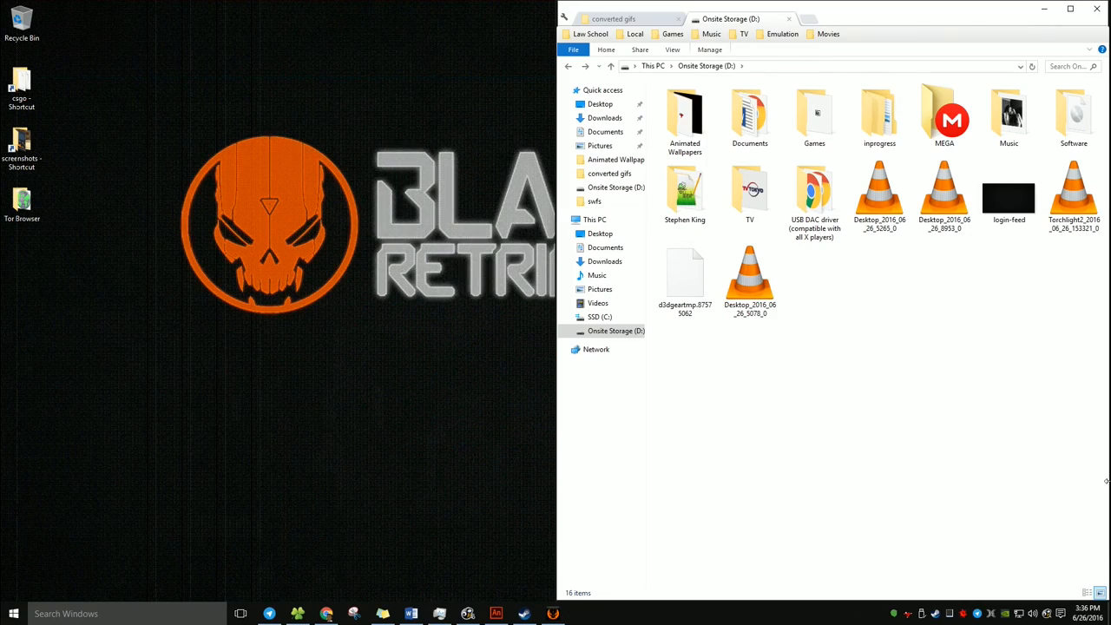
pyautogui.doubleClick(1073, 194)
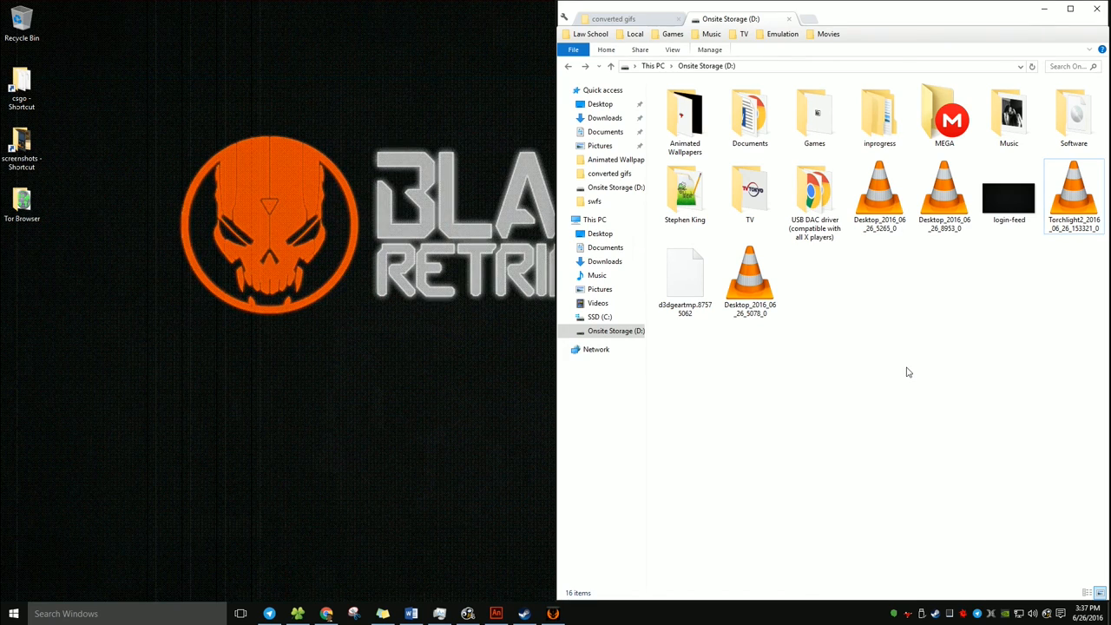
# Step: Close Adobe Animate CC and agree to save its unsaved document
pyautogui.click(496, 613)
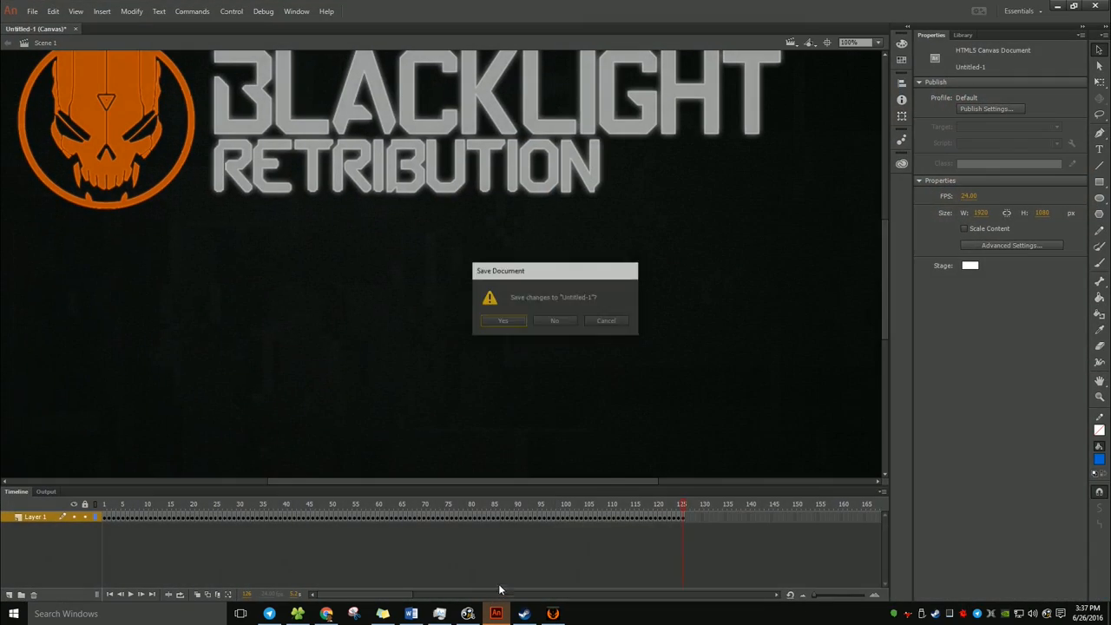
pyautogui.click(504, 320)
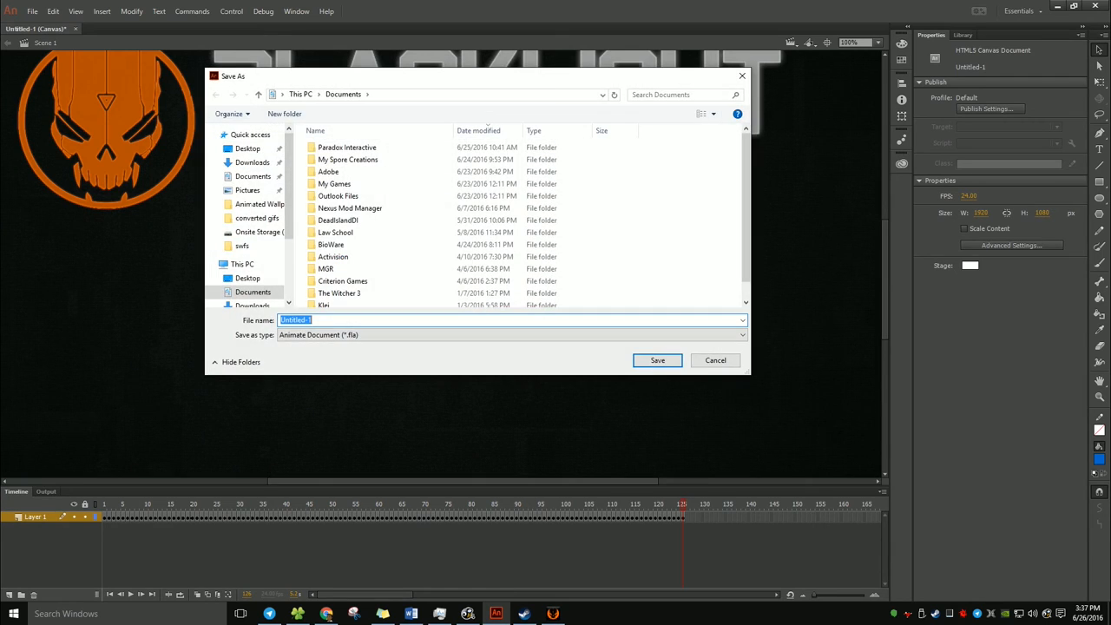
pyautogui.click(716, 360)
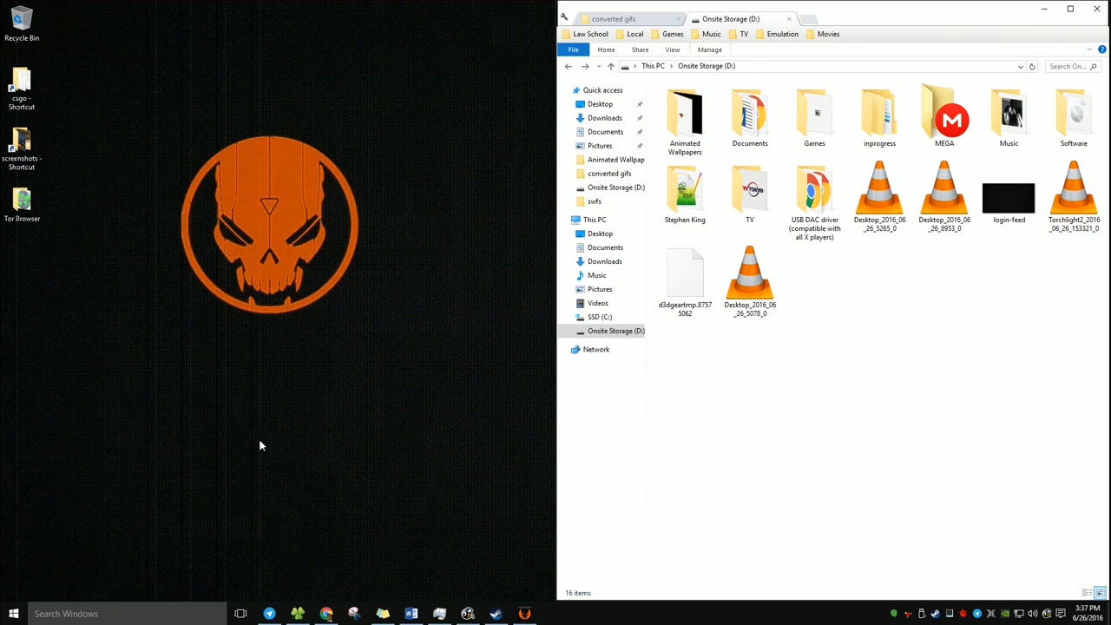
# Step: Launch Photoshop CC and import the Torchlight II video as a frame animation
pyautogui.click(13, 614)
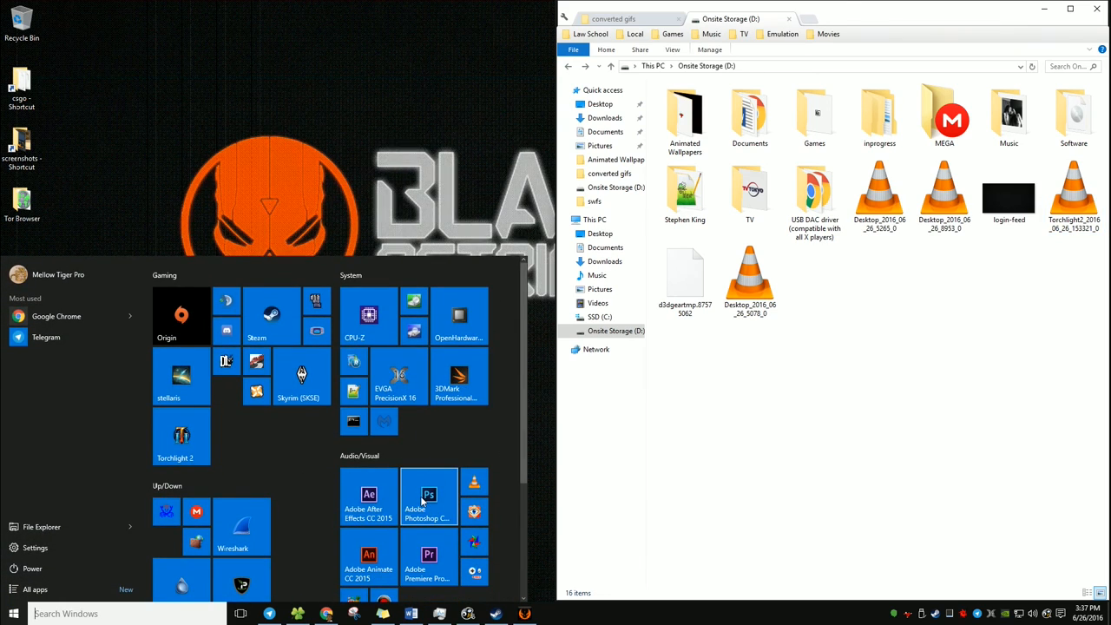
pyautogui.click(428, 494)
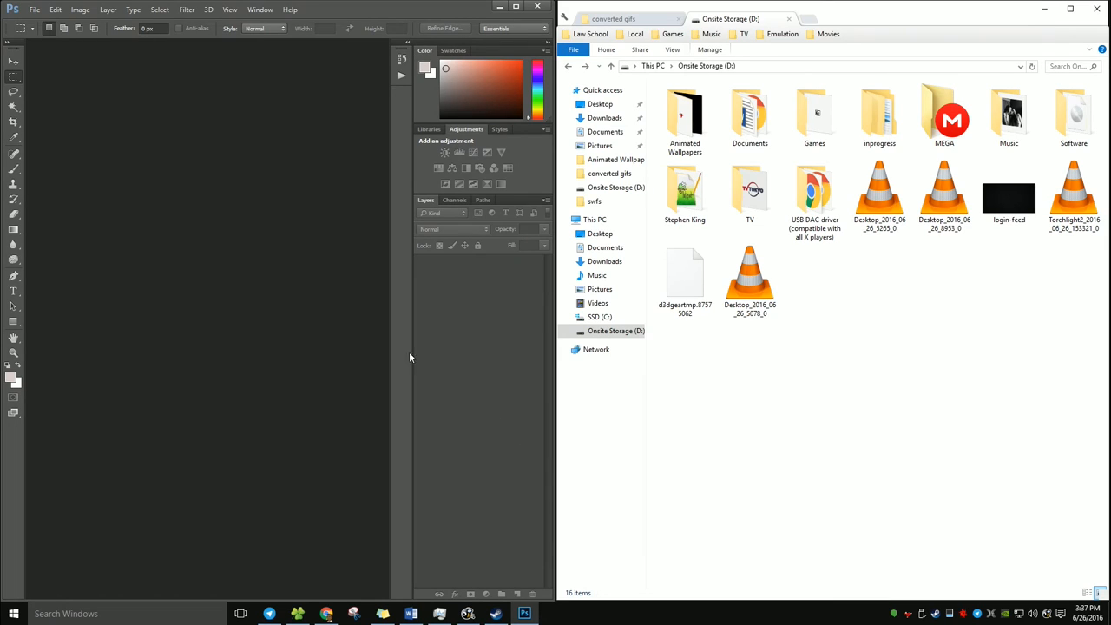
pyautogui.click(34, 10)
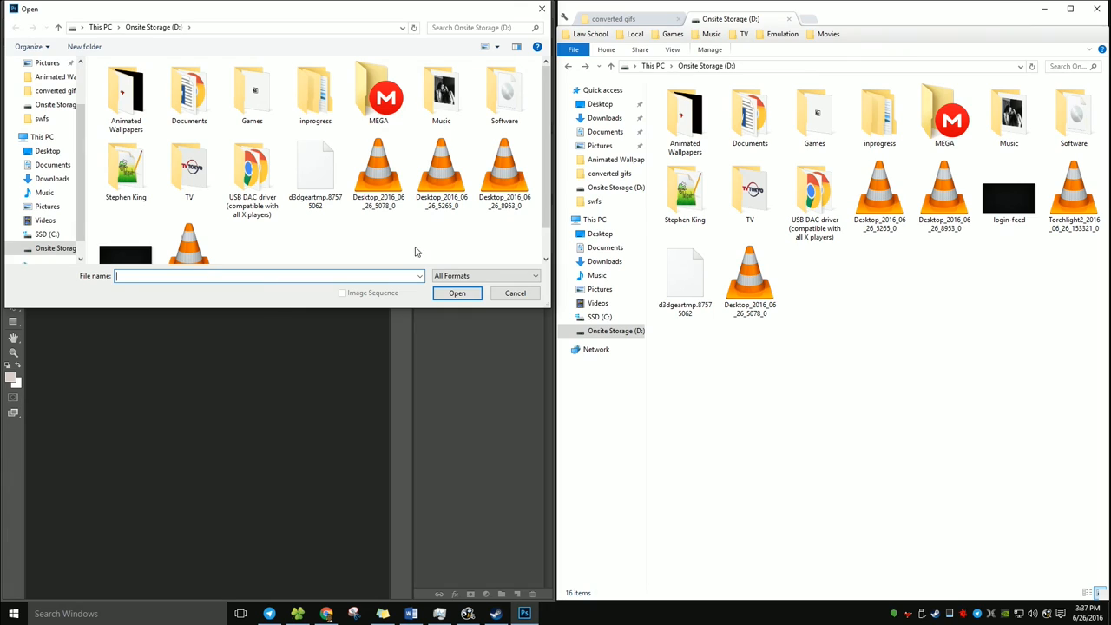
pyautogui.click(456, 292)
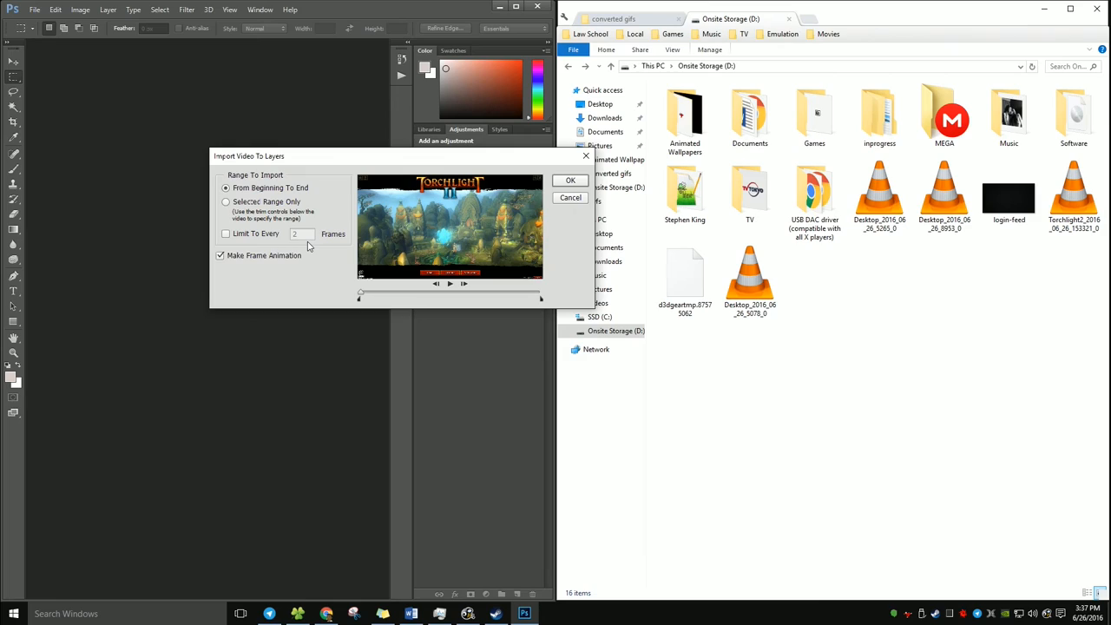
pyautogui.moveTo(233, 228)
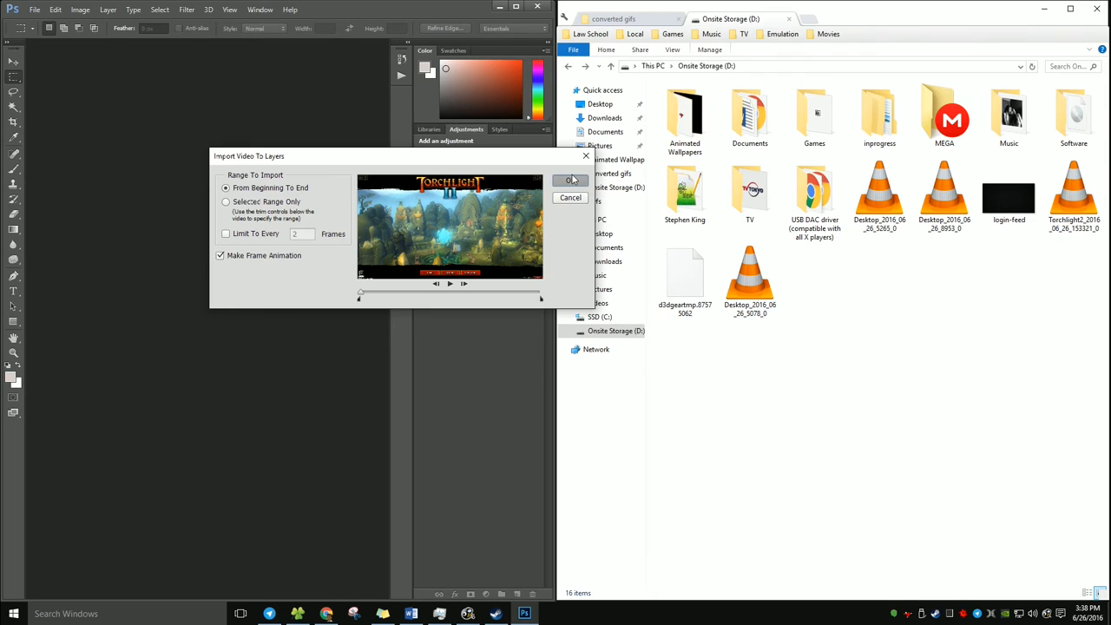
pyautogui.click(570, 180)
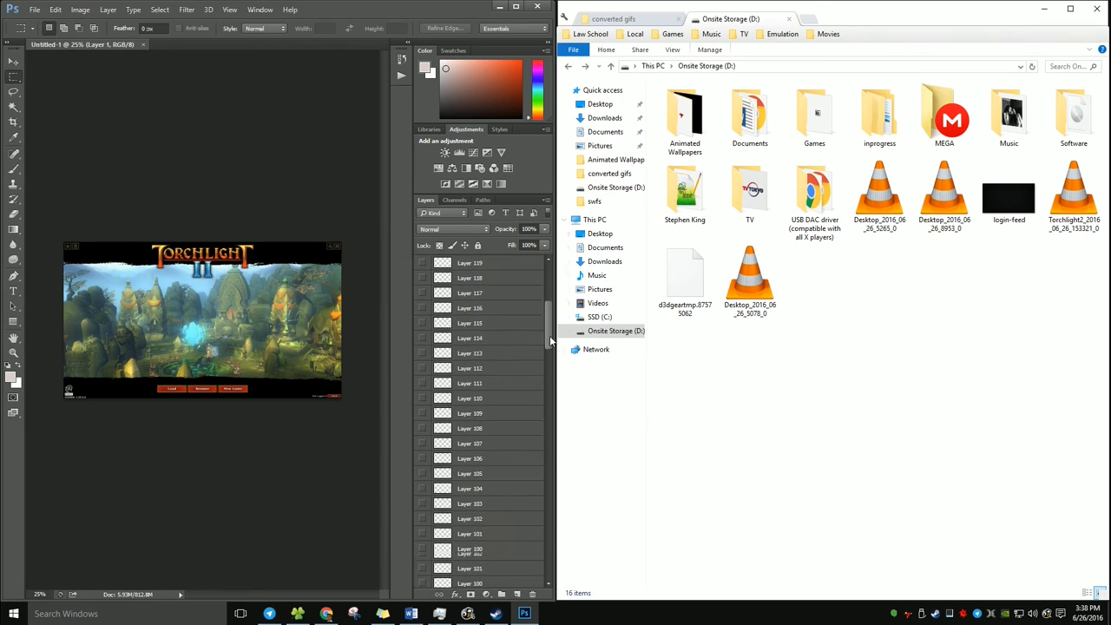
# Step: Open Save for Web (Legacy) to preview the 137-frame looping GIF
pyautogui.click(35, 9)
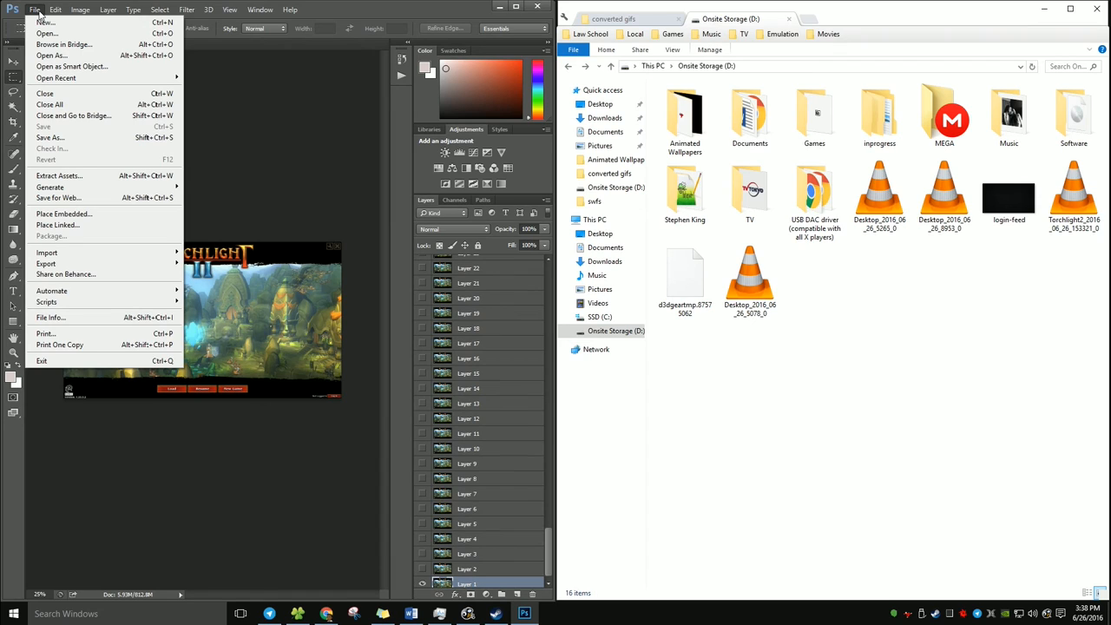
pyautogui.click(59, 197)
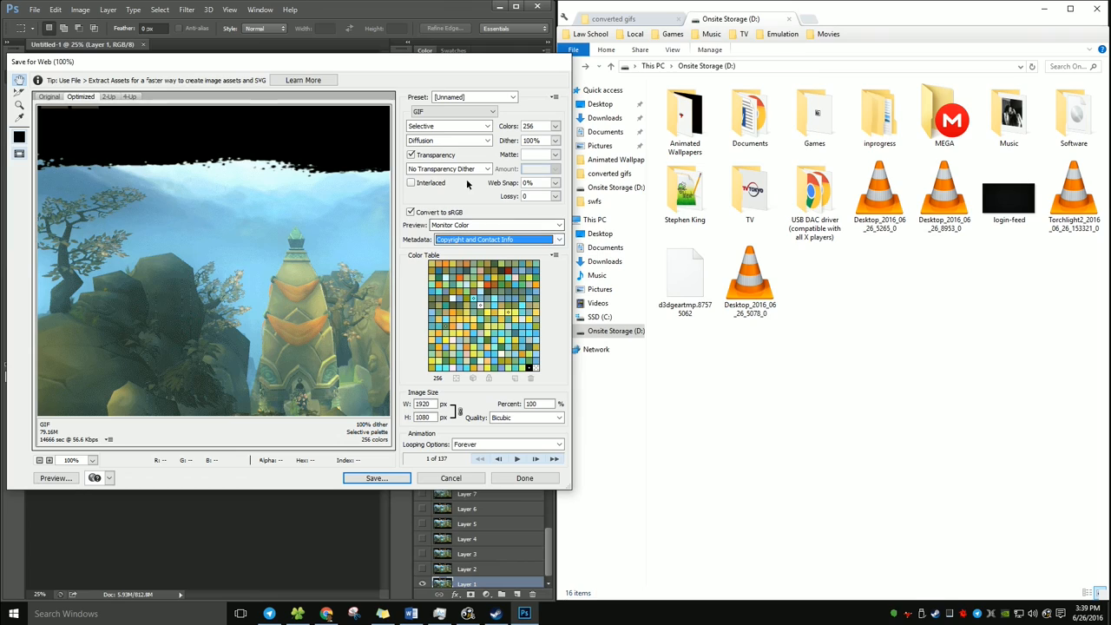
# Step: Save the optimized animation as tch.gif on Onsite Storage (D:)
pyautogui.click(554, 126)
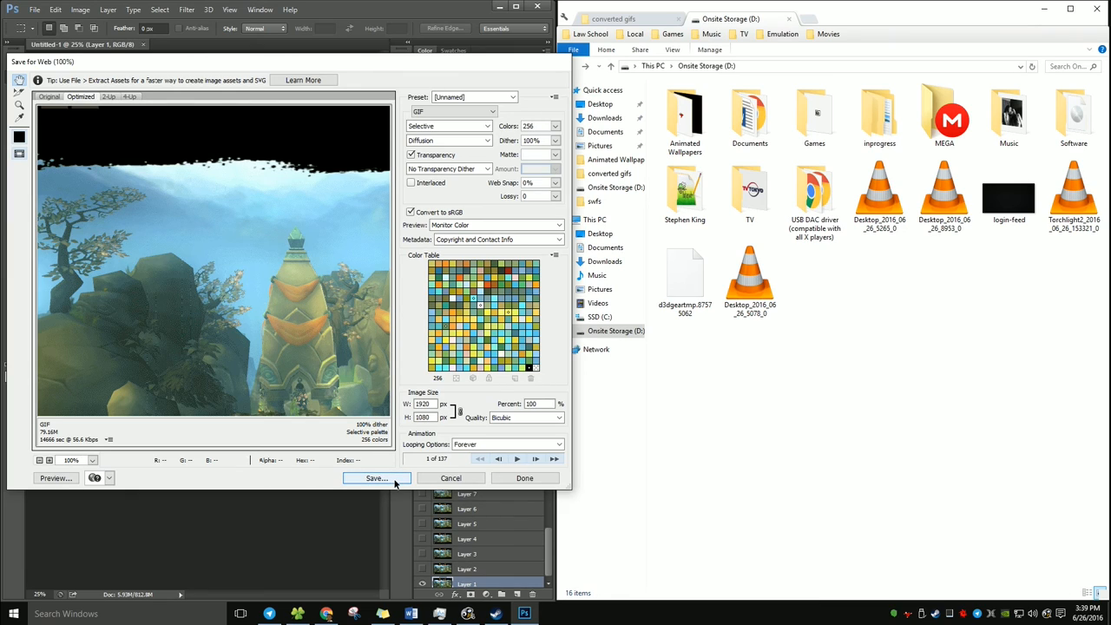
pyautogui.click(376, 479)
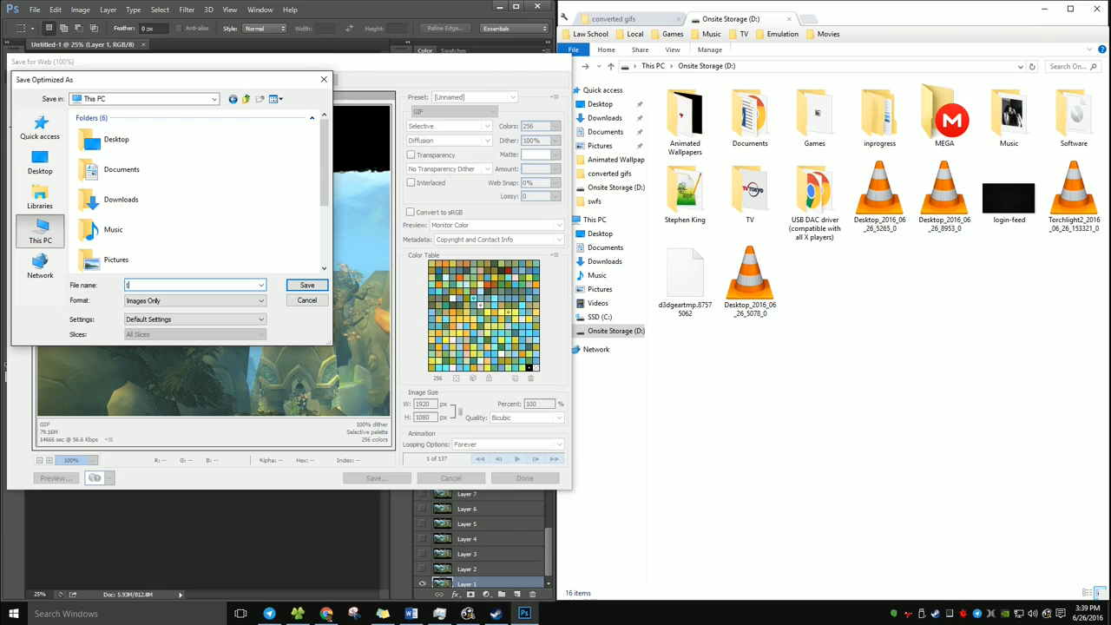
pyautogui.write('ch.gif')
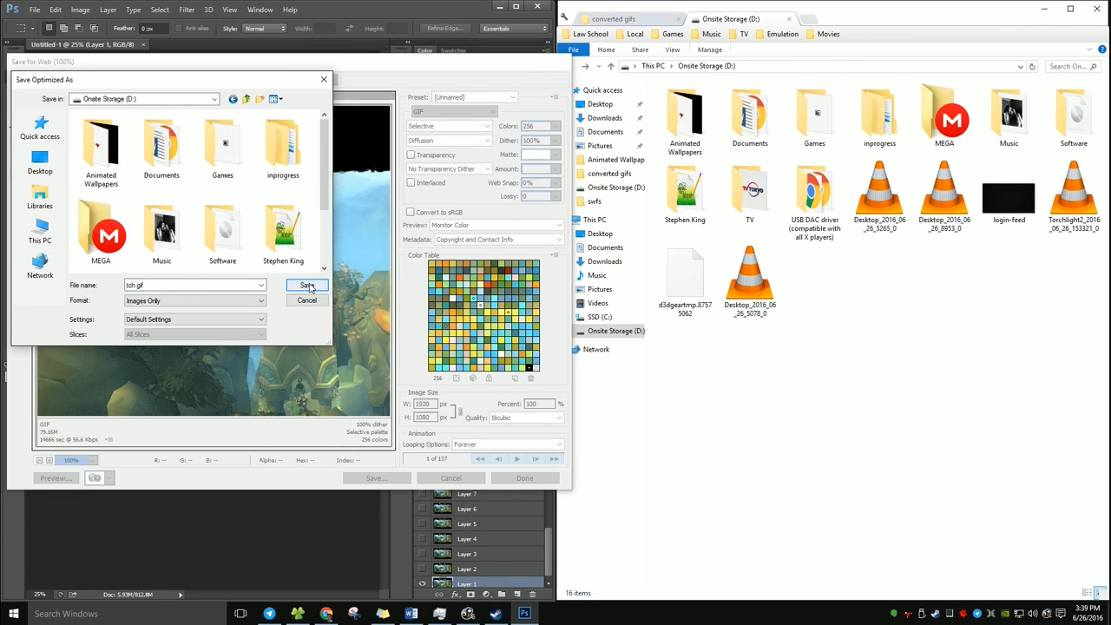
pyautogui.click(307, 300)
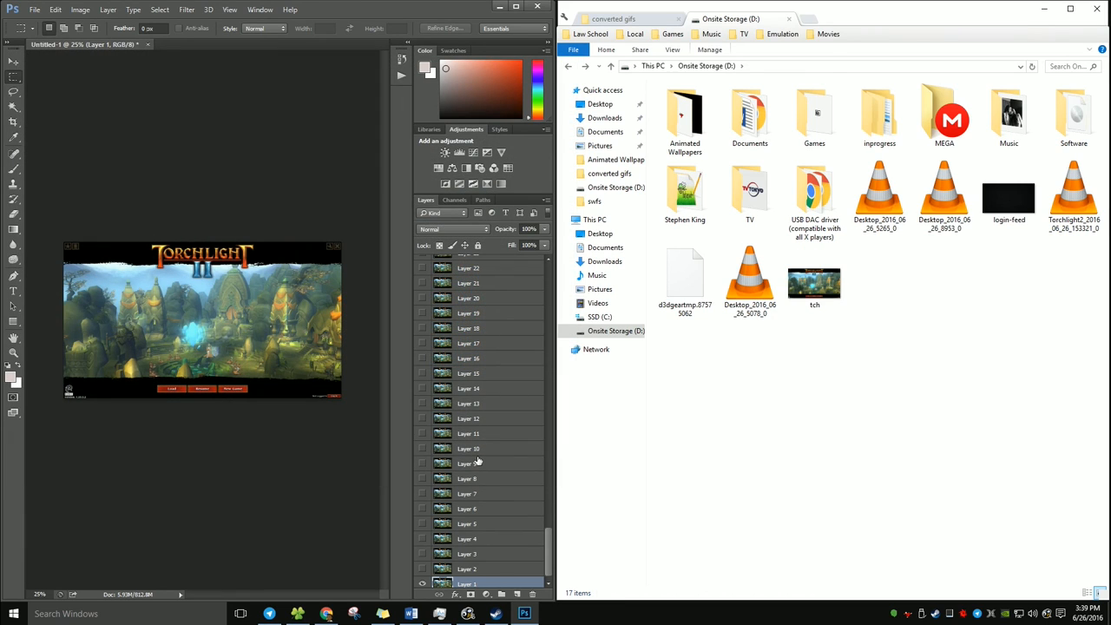
# Step: Open the saved tch.gif, then set BioniX's GIF folder to Onsite Storage (D:)
pyautogui.click(814, 282)
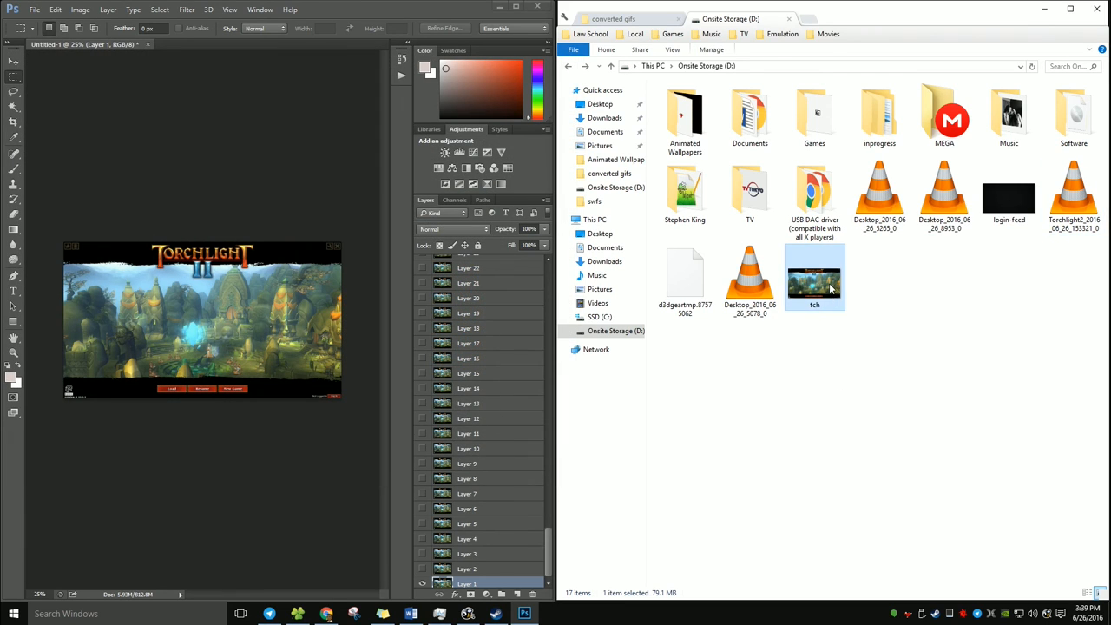
pyautogui.doubleClick(814, 276)
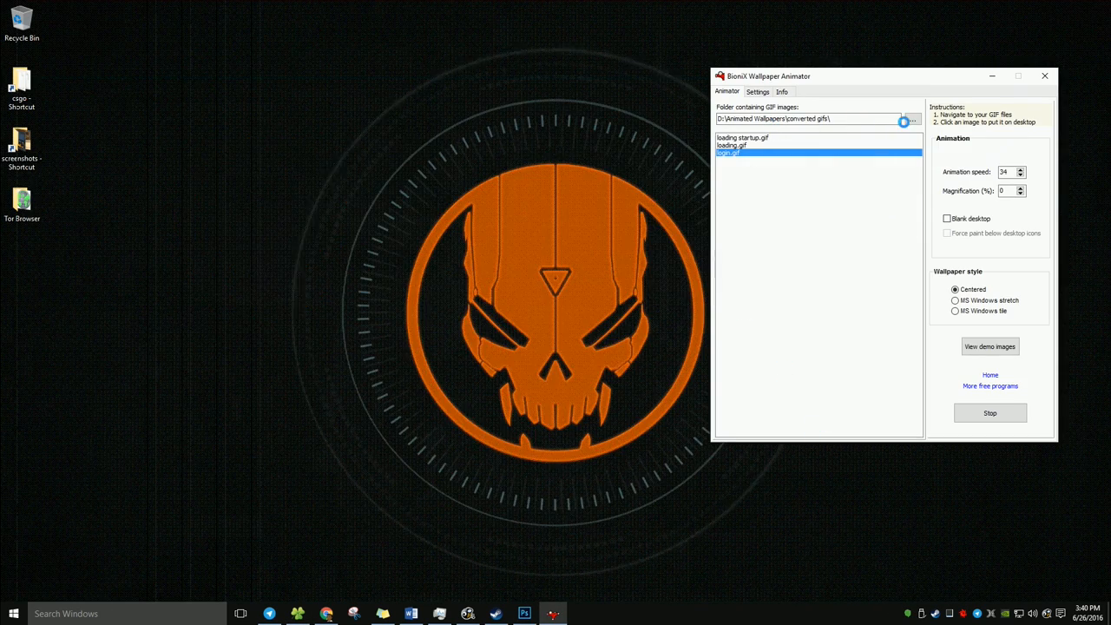
pyautogui.click(911, 118)
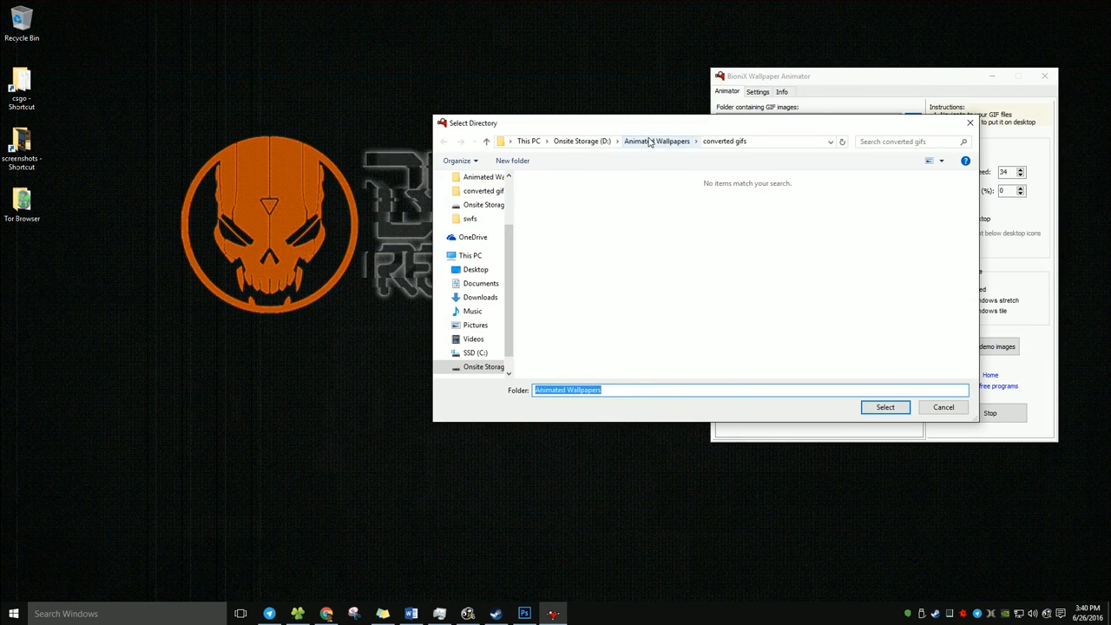
pyautogui.click(656, 141)
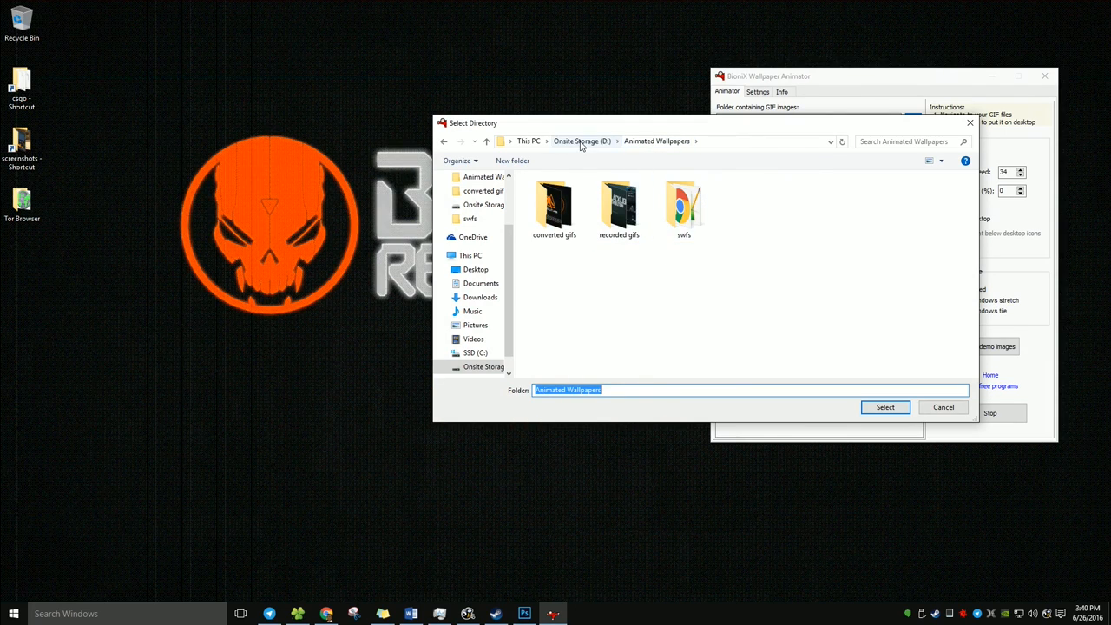
pyautogui.click(885, 407)
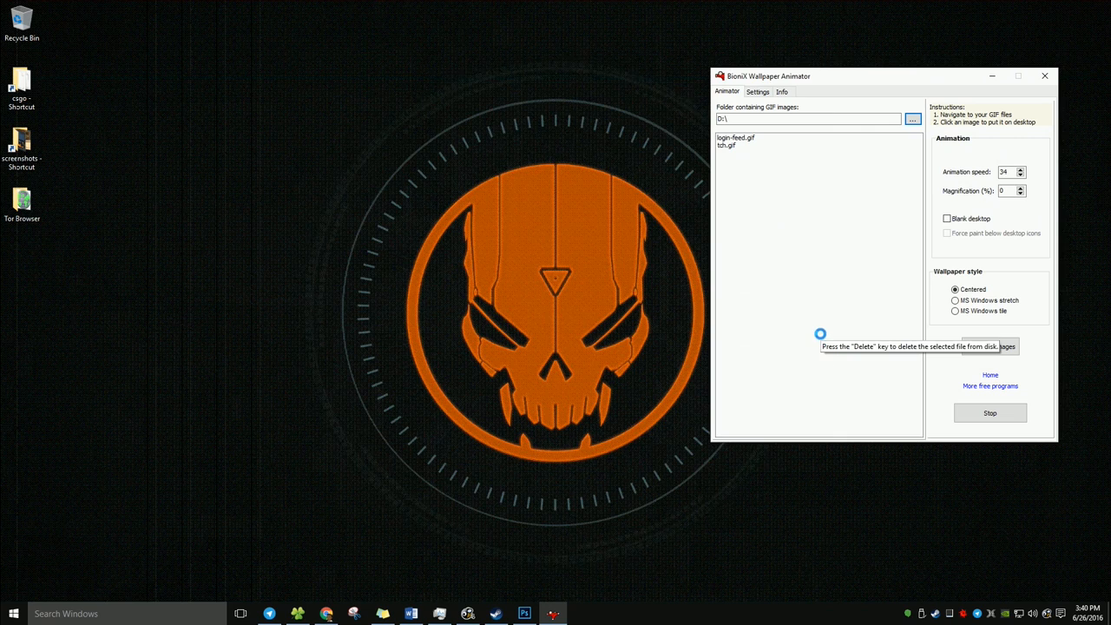
# Step: Play tch.gif as wallpaper and review BioniX's Info and start-up settings
pyautogui.click(726, 145)
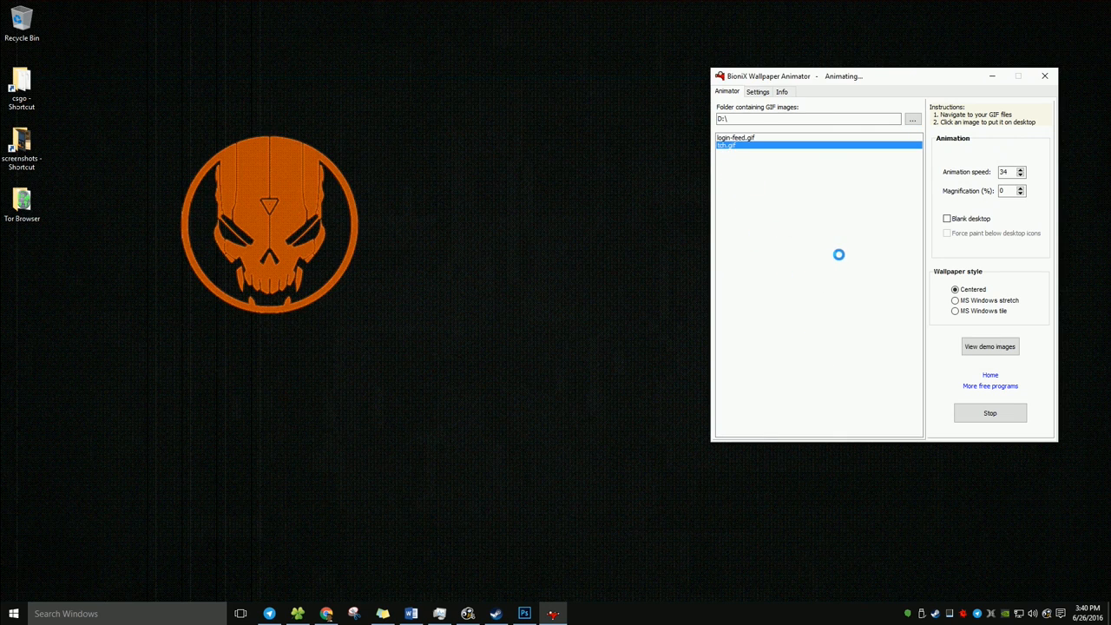
pyautogui.click(411, 614)
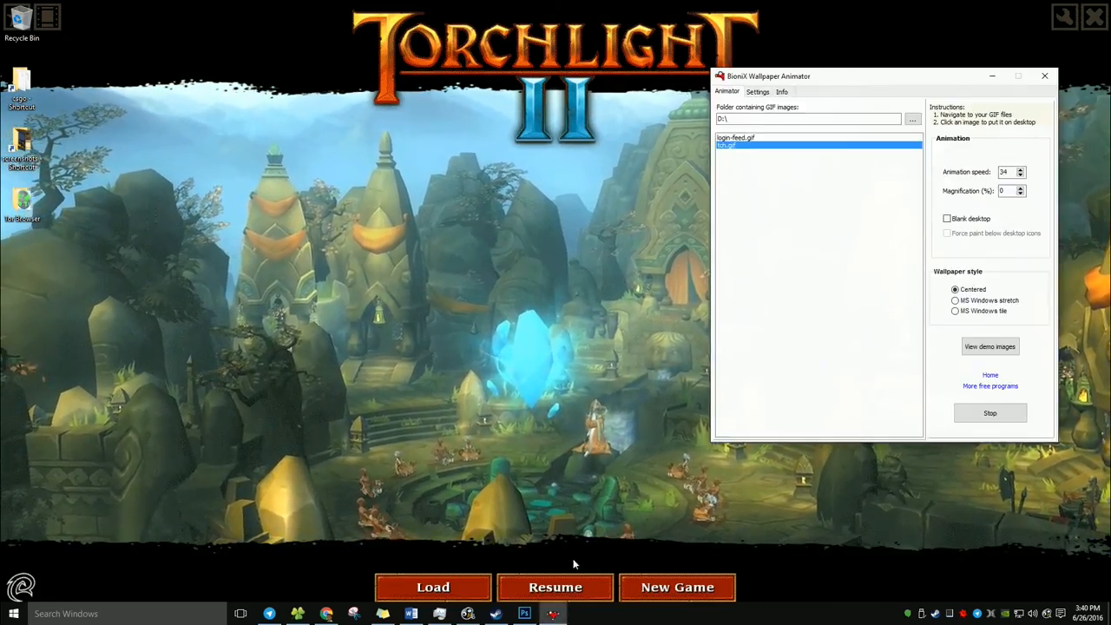
pyautogui.click(781, 91)
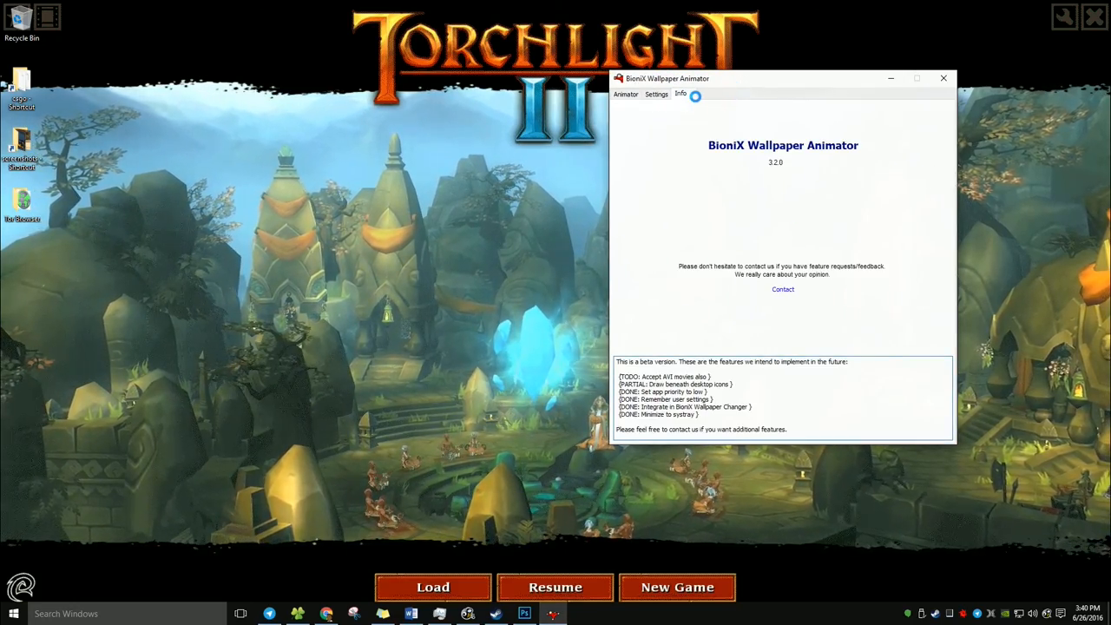
pyautogui.click(626, 93)
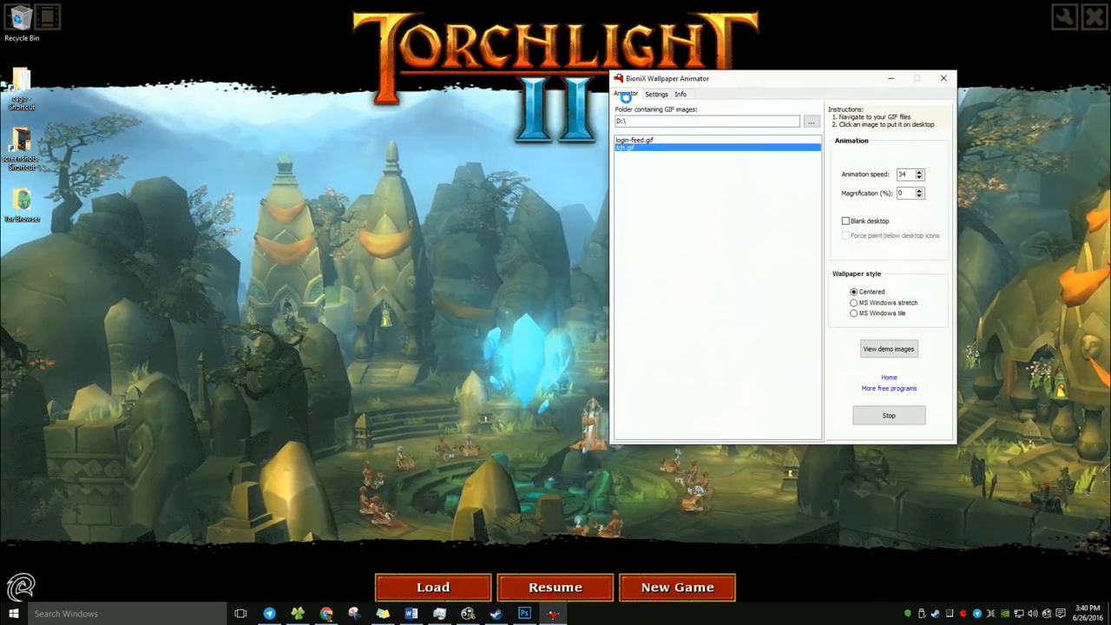
pyautogui.click(656, 94)
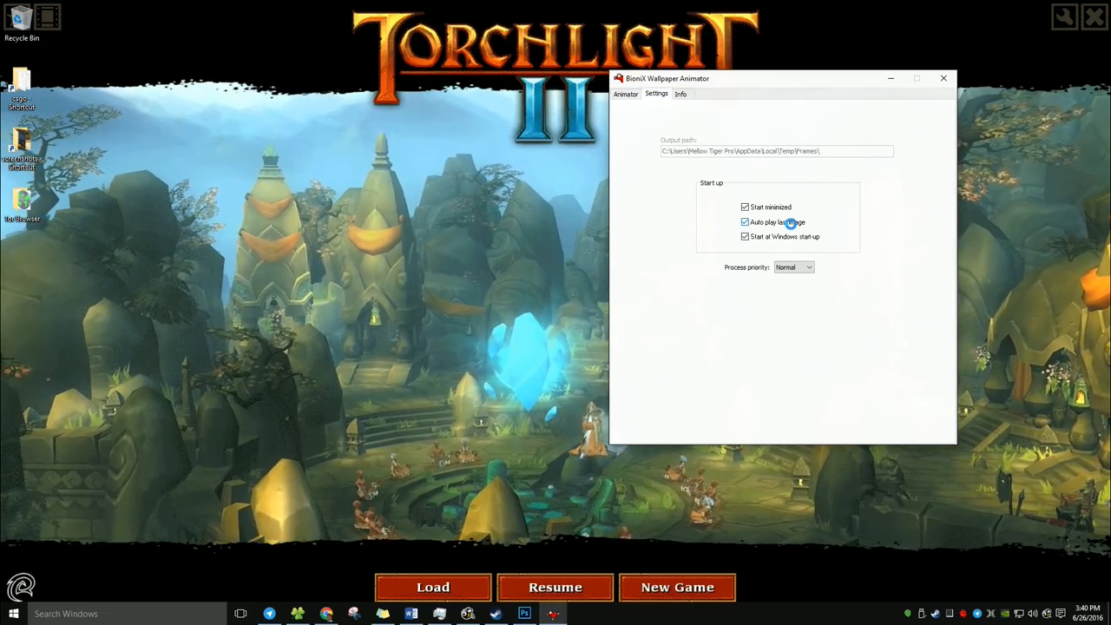